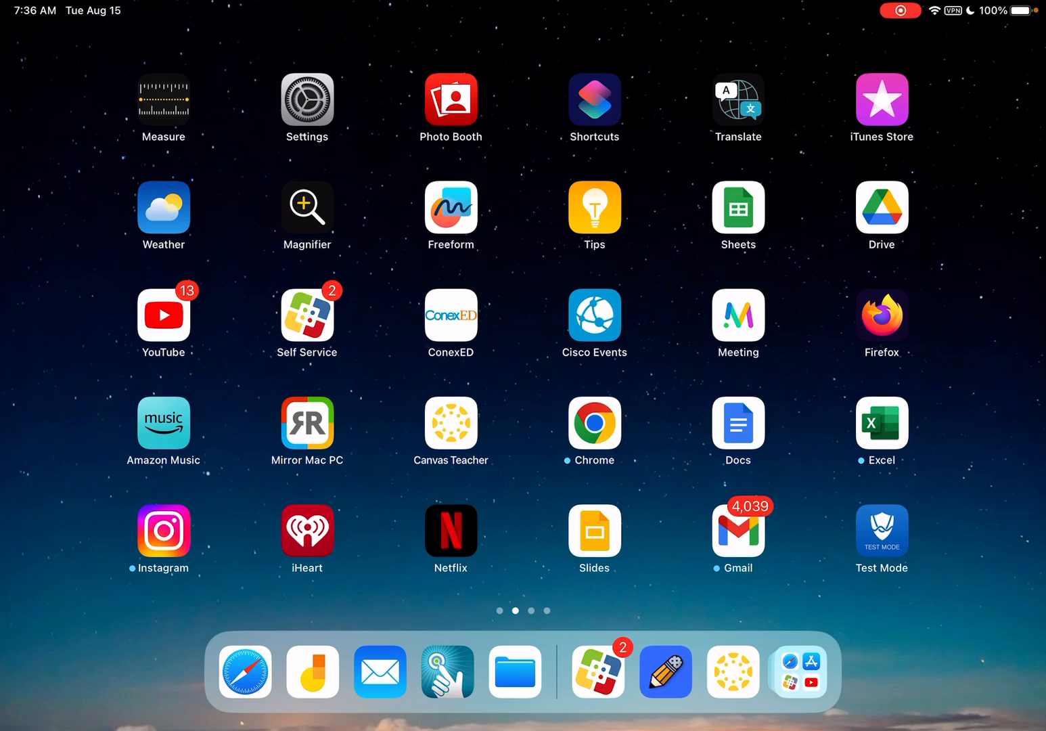
Step: Launch Canvas Teacher and scroll the Courses list to the MC 2023 FALL-MAT126 19036 card
{"action": "left_click", "coordinate": [451, 422]}
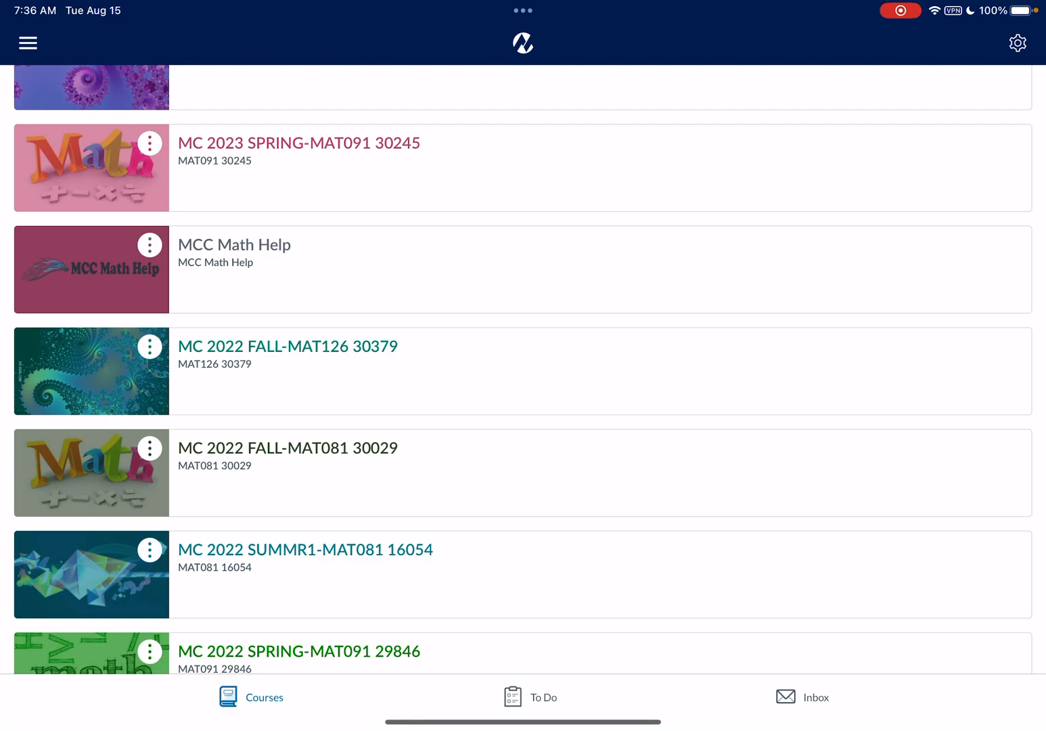
{"action": "scroll", "scroll_direction": "up", "scroll_amount": 3}
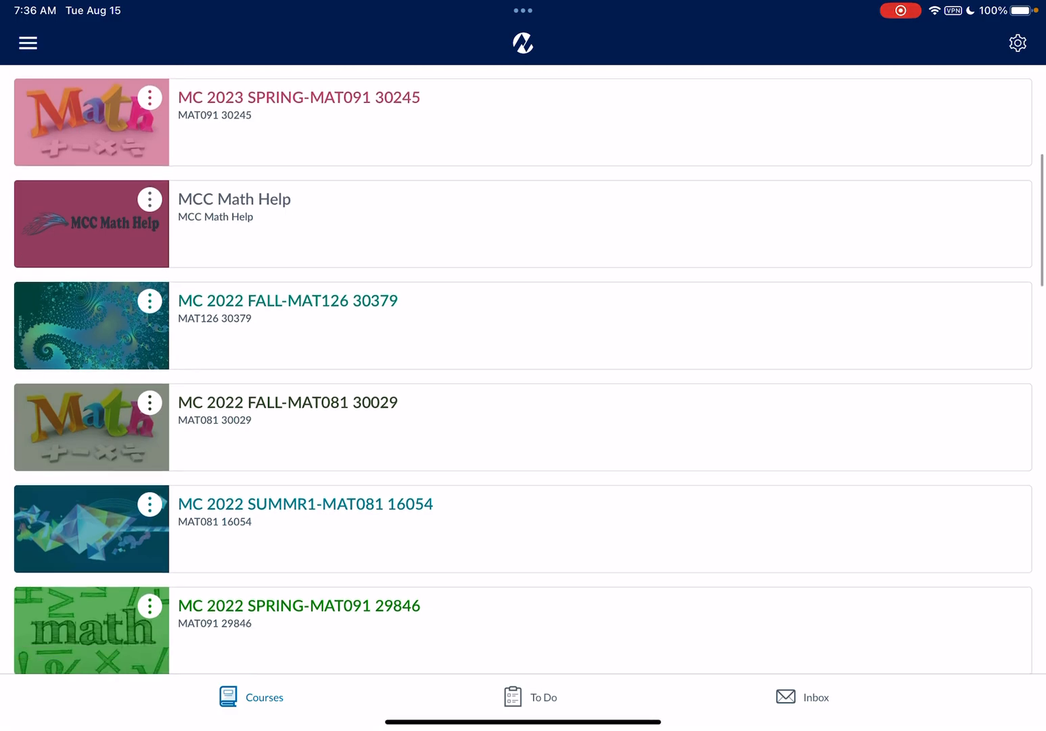
{"action": "scroll", "scroll_direction": "down", "scroll_amount": 3}
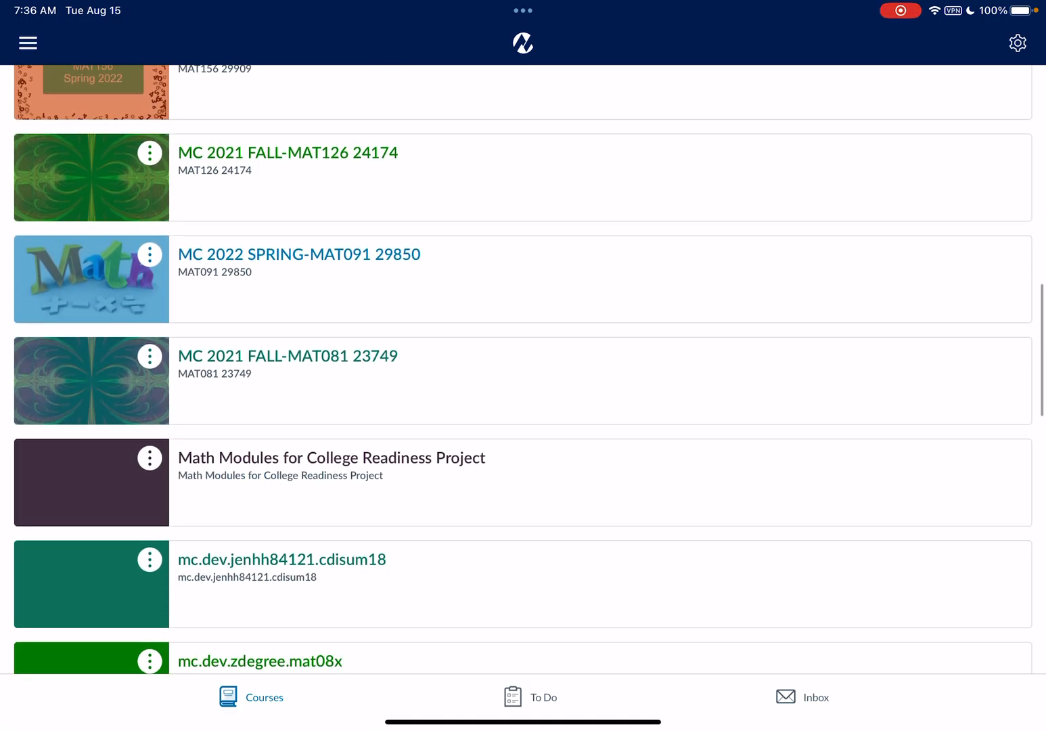
{"action": "scroll", "scroll_direction": "down", "scroll_amount": 3}
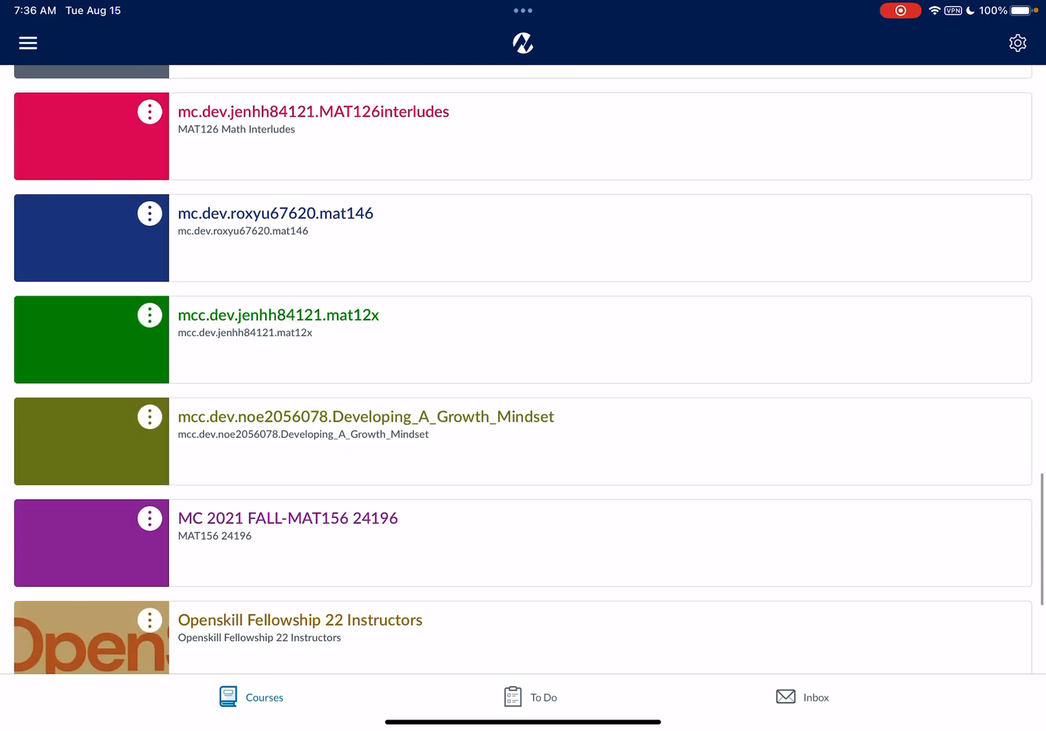
{"action": "scroll", "scroll_direction": "down", "scroll_amount": 3}
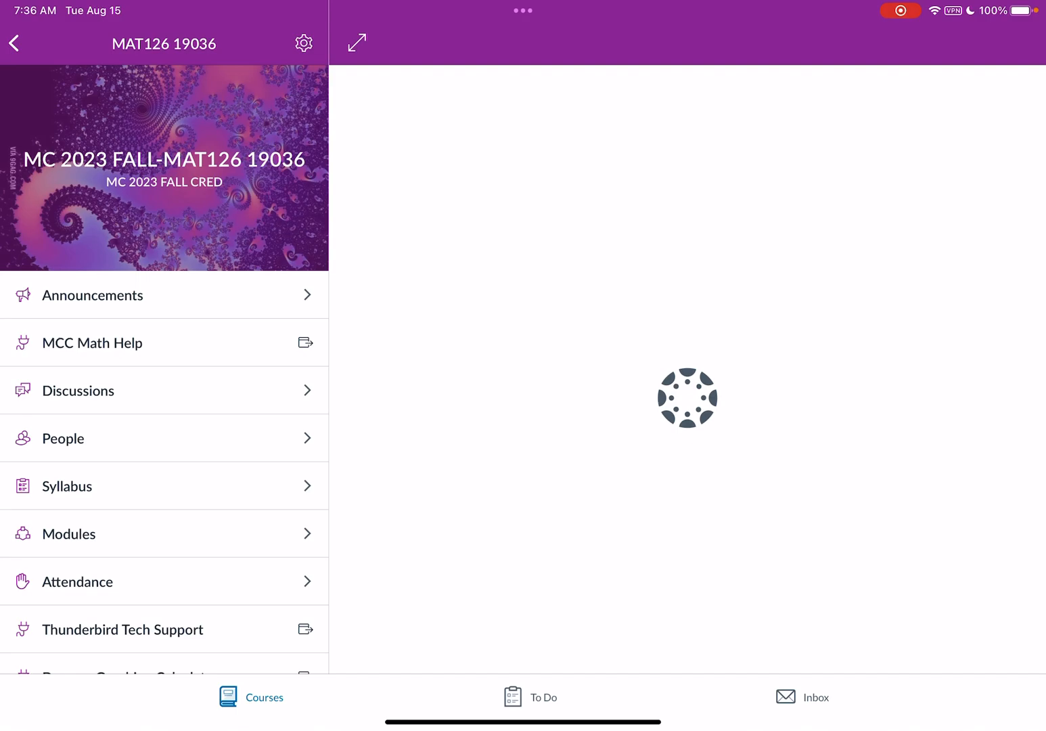
Step: Go to Modules and open 5.1 Prepare under Chapter 5: Polynomials and Polynomial Functions
{"action": "left_click", "coordinate": [67, 533]}
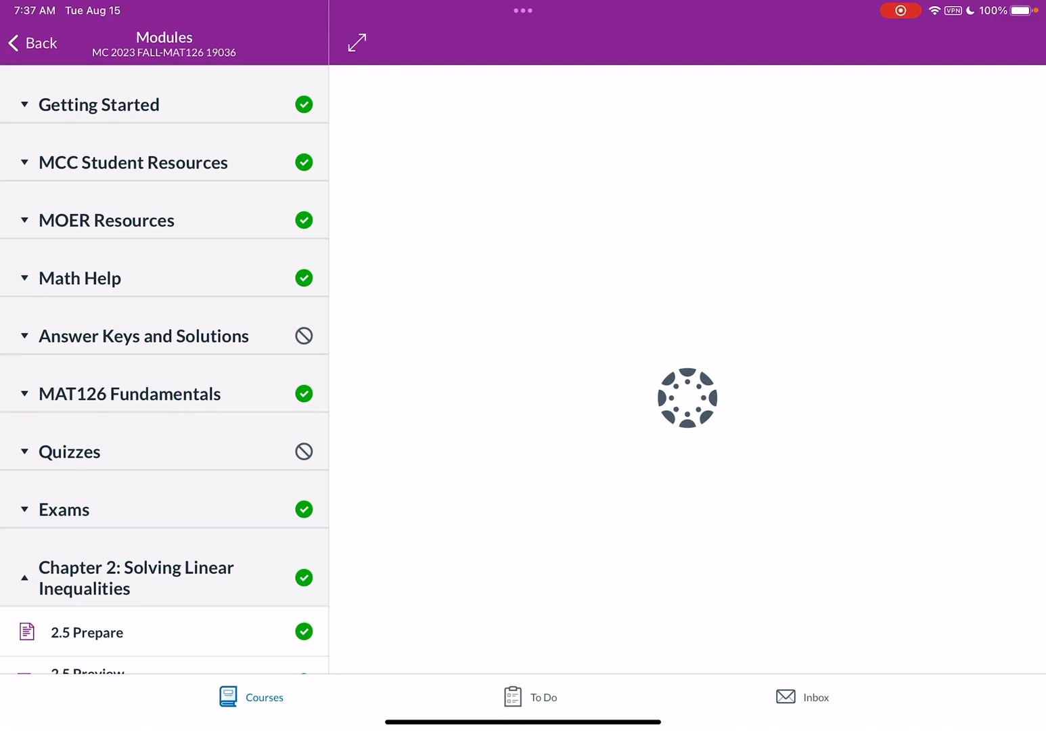
{"action": "scroll", "scroll_direction": "down", "scroll_amount": 3}
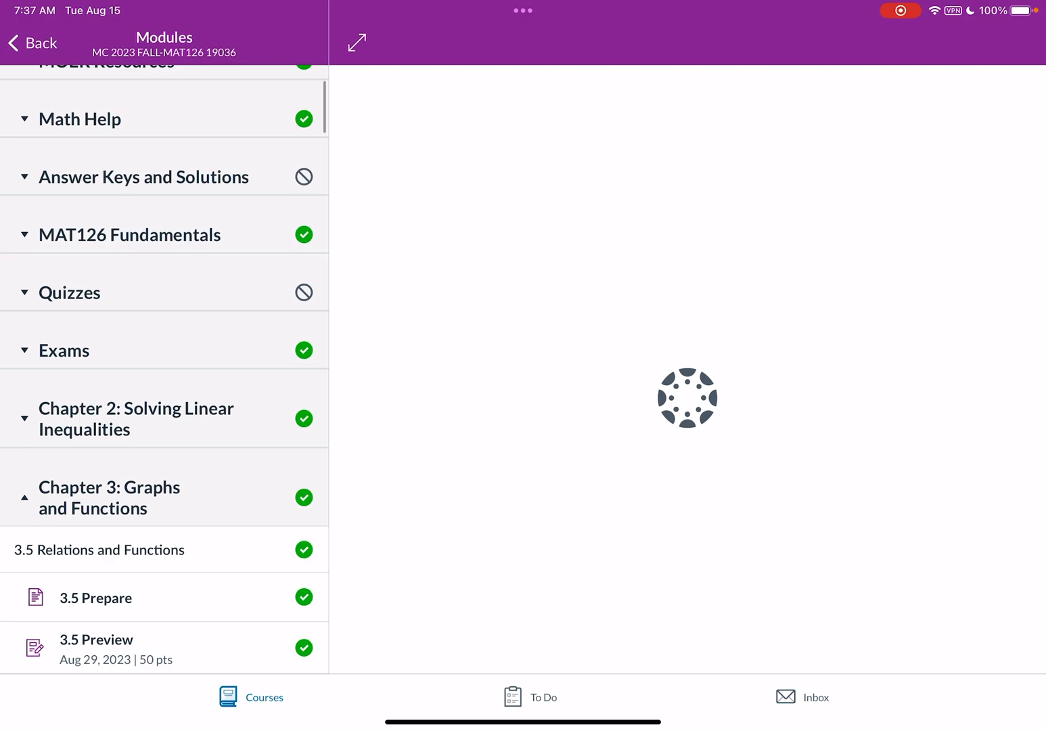
{"action": "scroll", "scroll_direction": "down", "scroll_amount": 3}
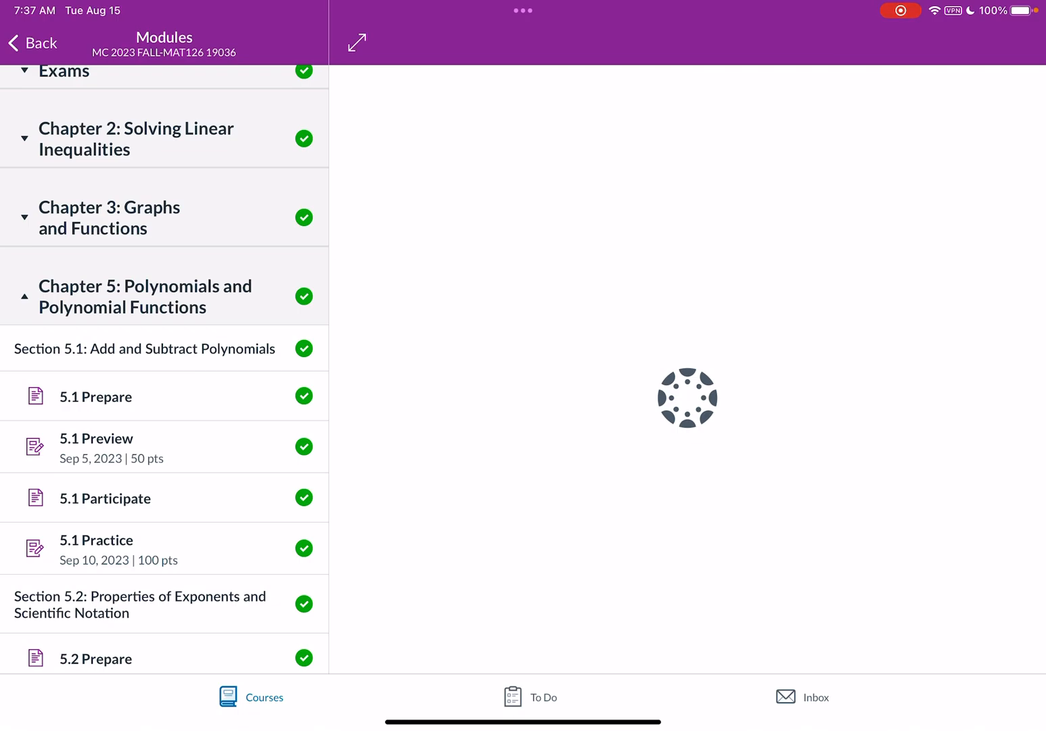
{"action": "left_click", "coordinate": [96, 397]}
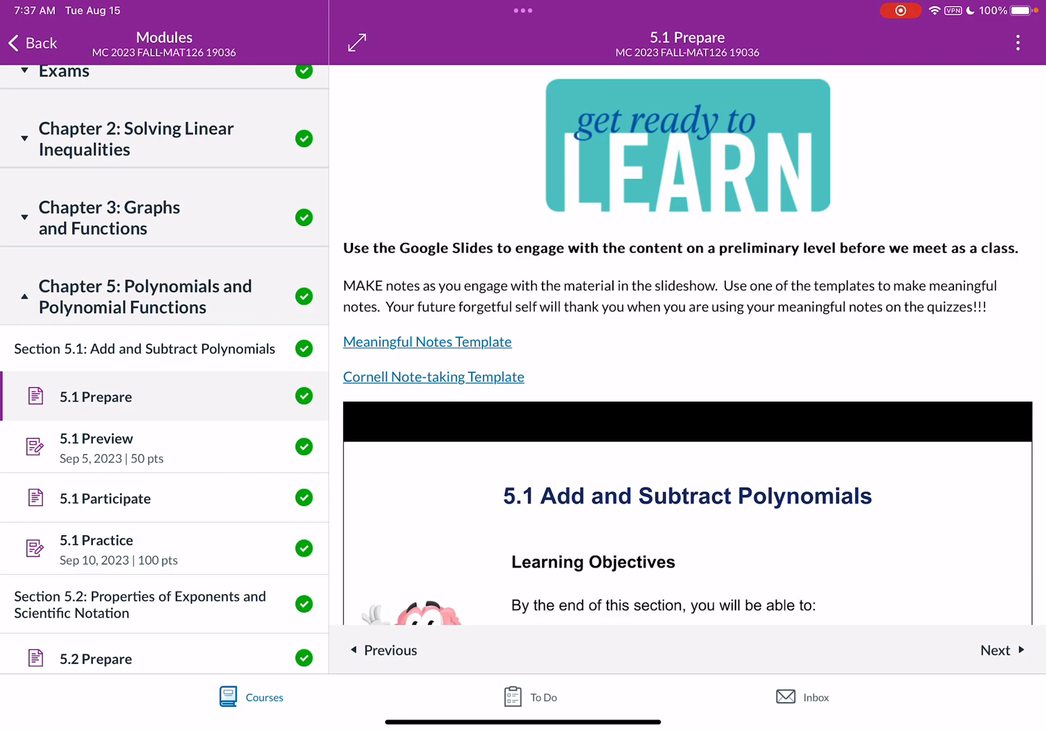
Step: Scroll the 5.1 Prepare page and follow the Meaningful Notes Template link
{"action": "scroll", "scroll_direction": "down", "scroll_amount": 3}
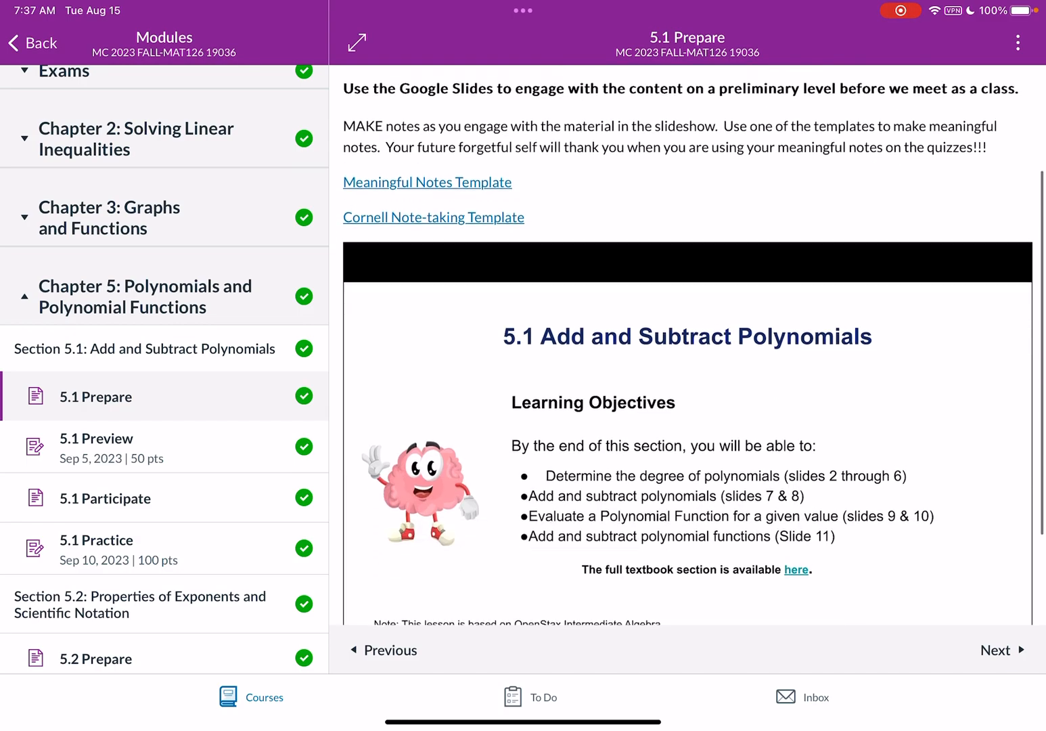
{"action": "scroll", "scroll_direction": "down", "scroll_amount": 3}
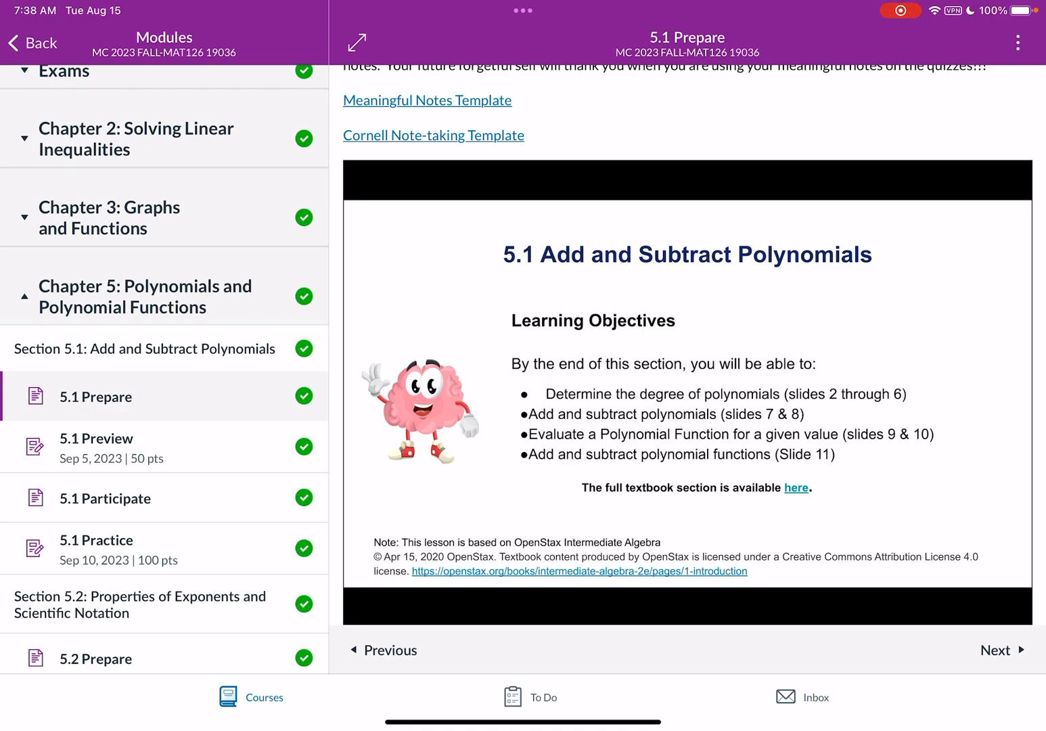
{"action": "left_click", "coordinate": [427, 100]}
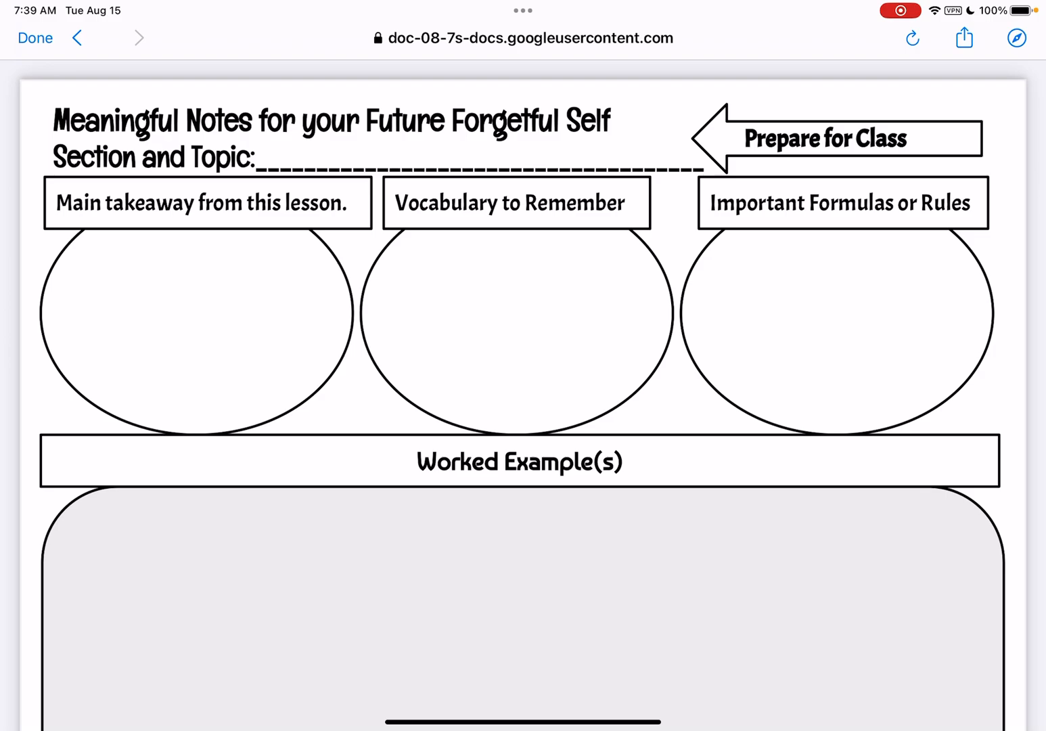
Step: Share the template to Notability as a new note filed under MAT126
{"action": "left_click", "coordinate": [963, 38]}
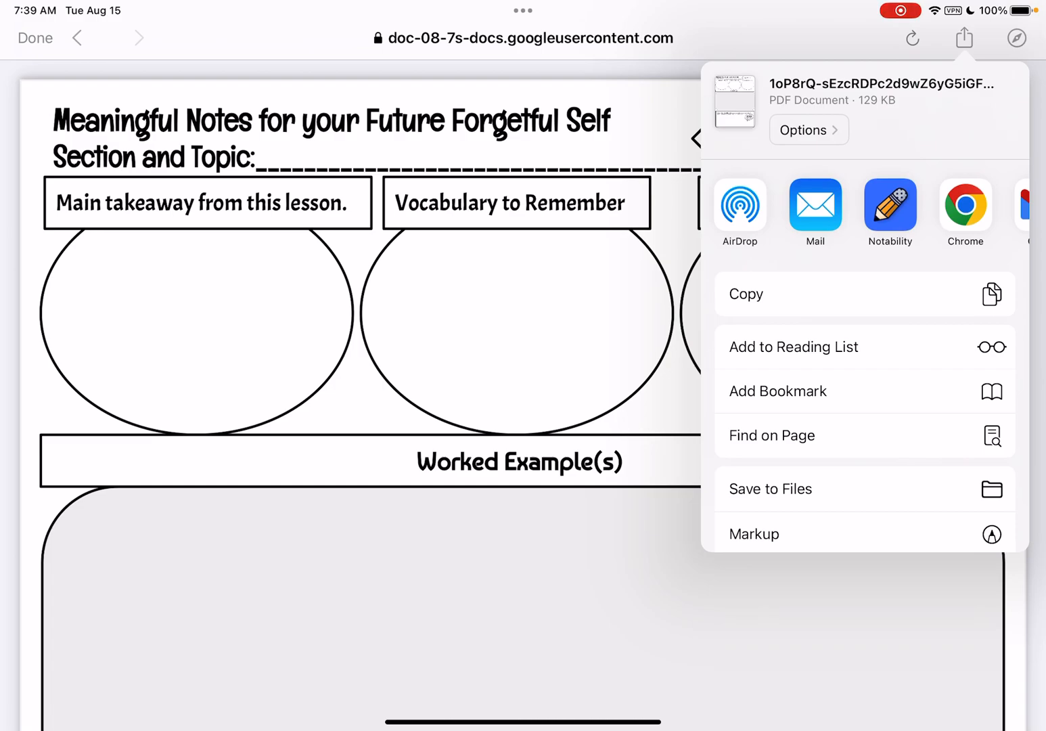
{"action": "left_click", "coordinate": [889, 204]}
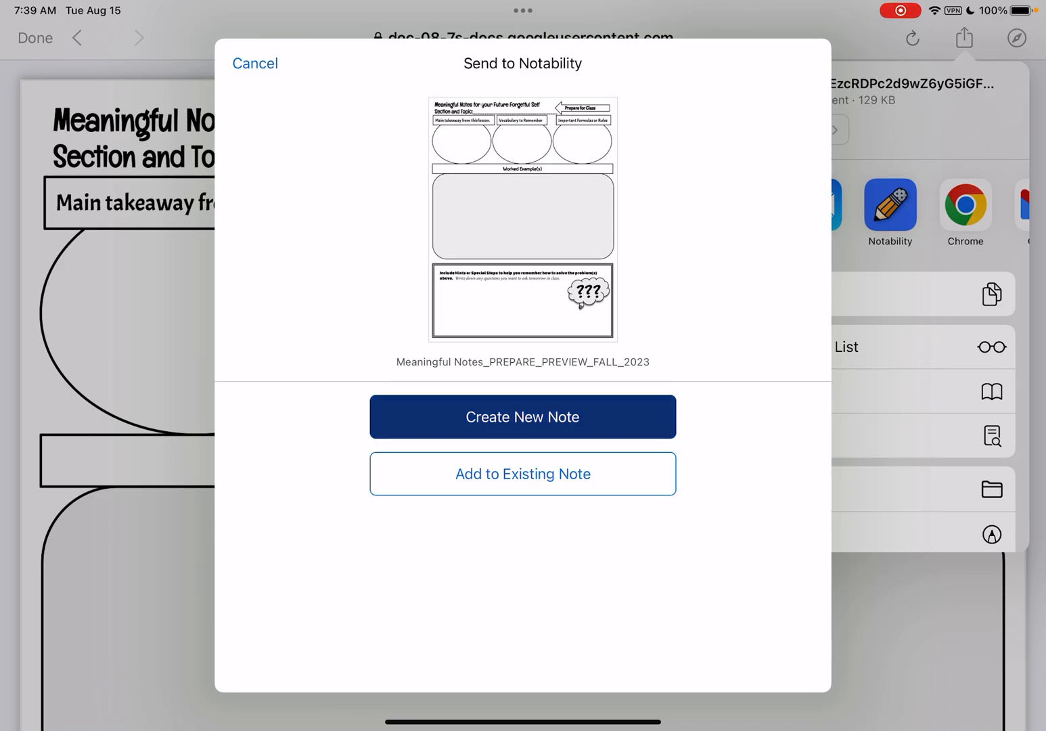
{"action": "left_click", "coordinate": [522, 416]}
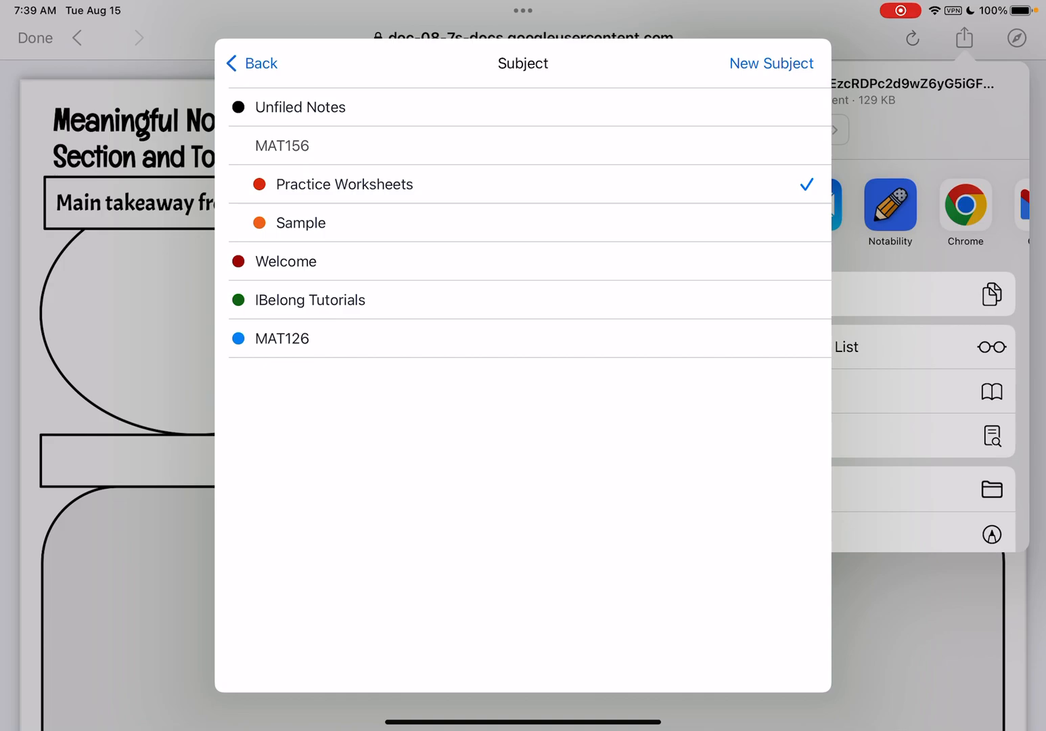
{"action": "left_click", "coordinate": [284, 338]}
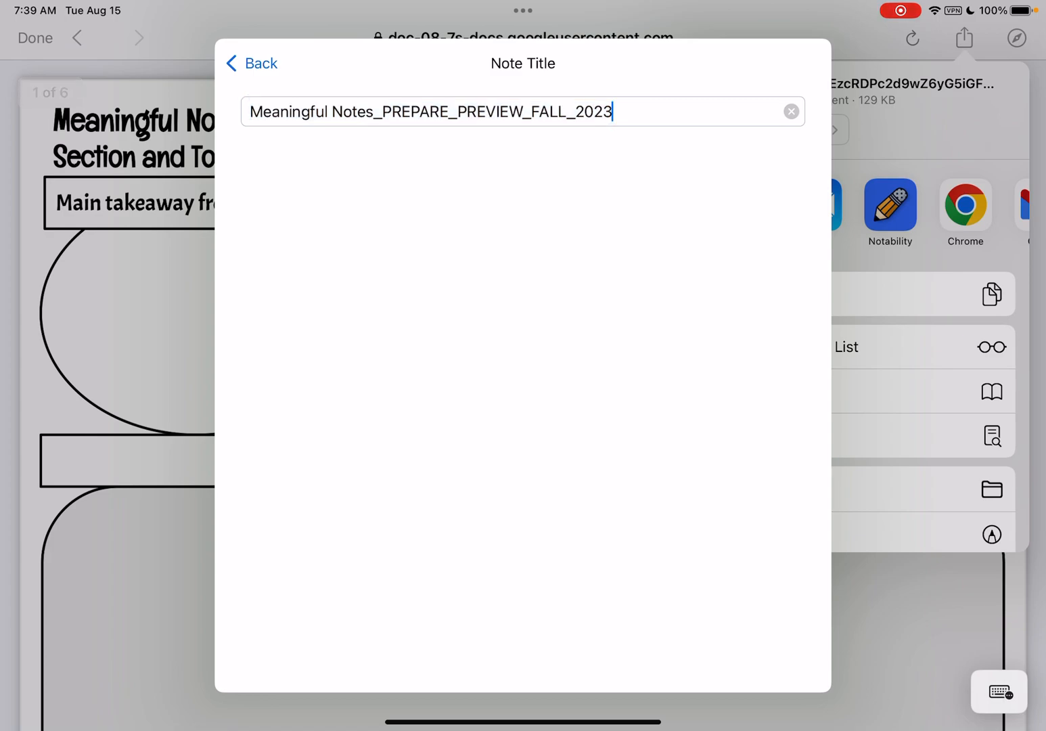
Step: Retitle the note to end in 'section 5.1', giving Meaningful Notes_PREPARE_section 5.1
{"action": "left_click", "coordinate": [999, 691]}
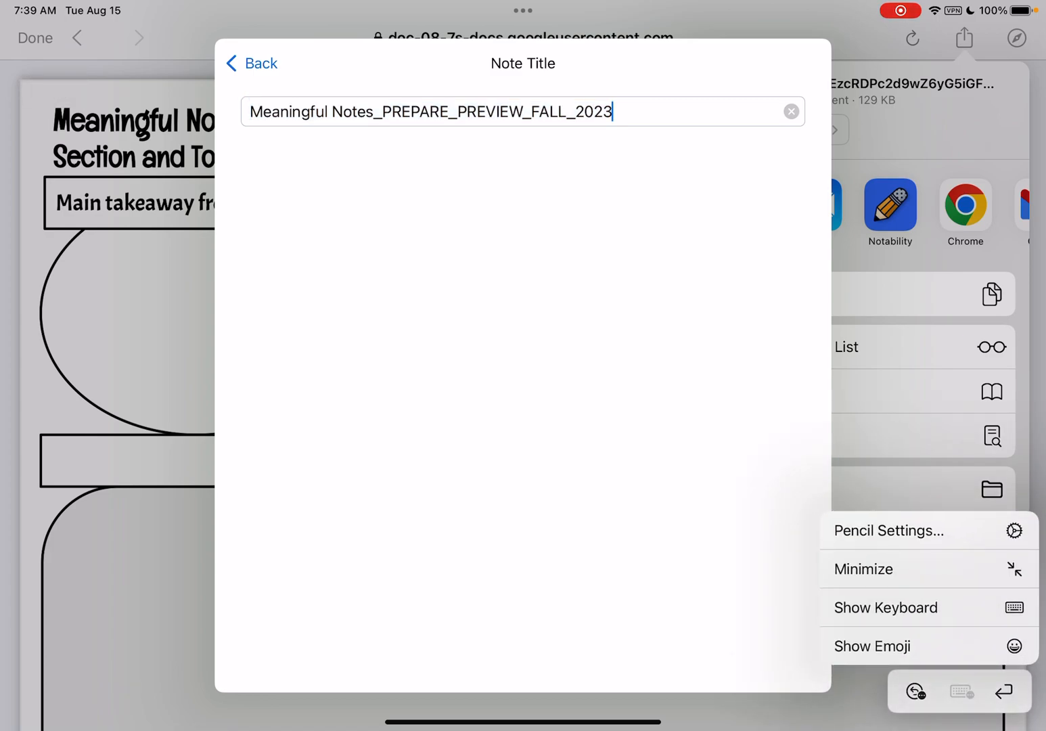
{"action": "left_click", "coordinate": [885, 607]}
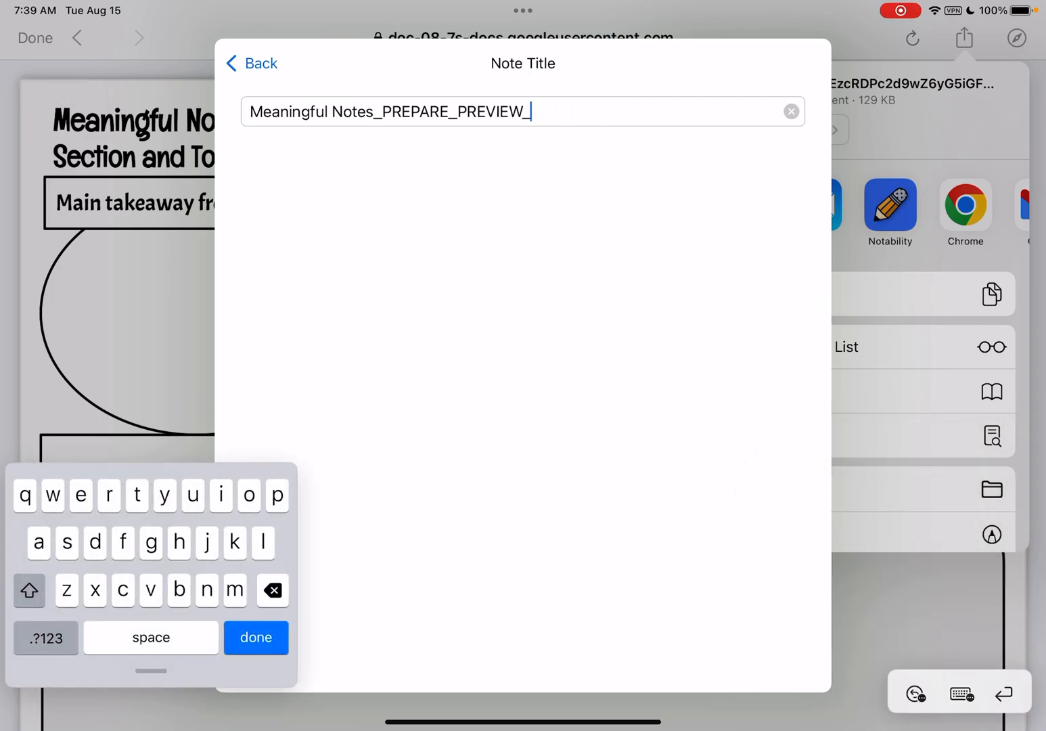
{"action": "key", "text": "backspace"}
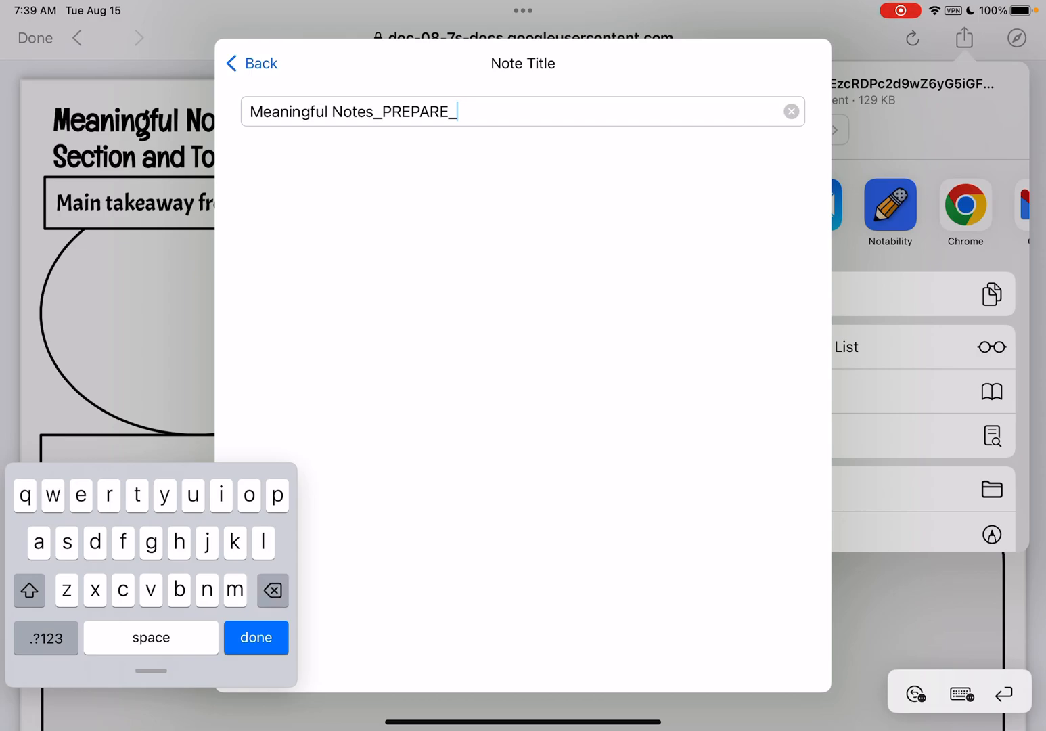
{"action": "type", "text": "sec"}
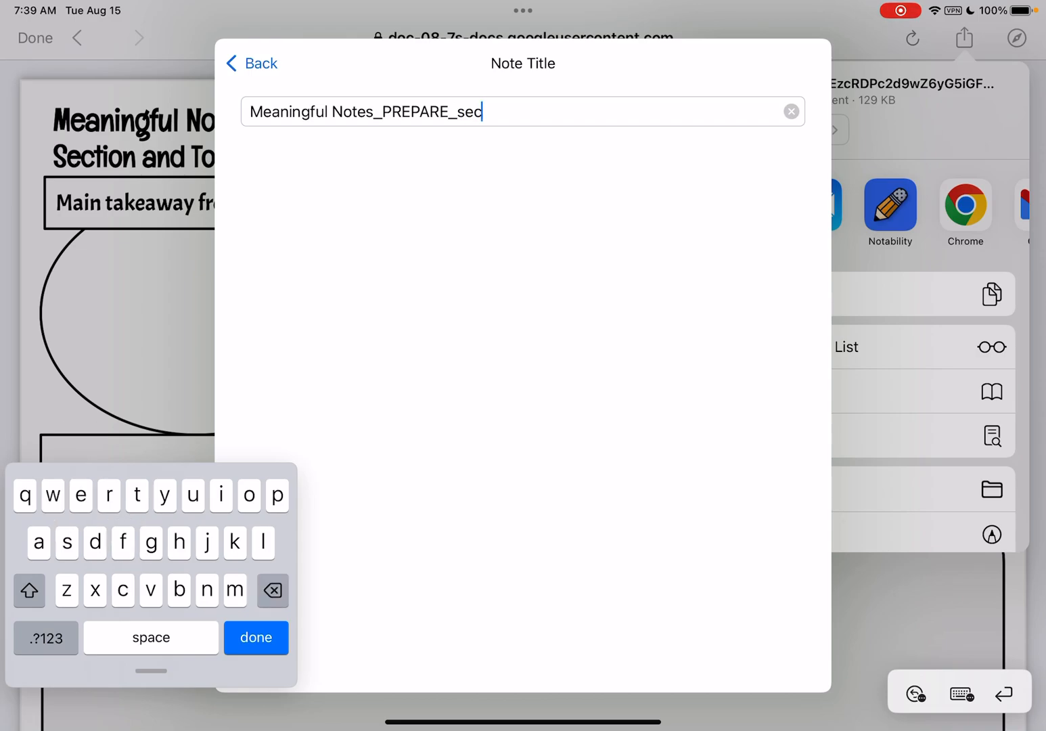
{"action": "type", "text": "tion"}
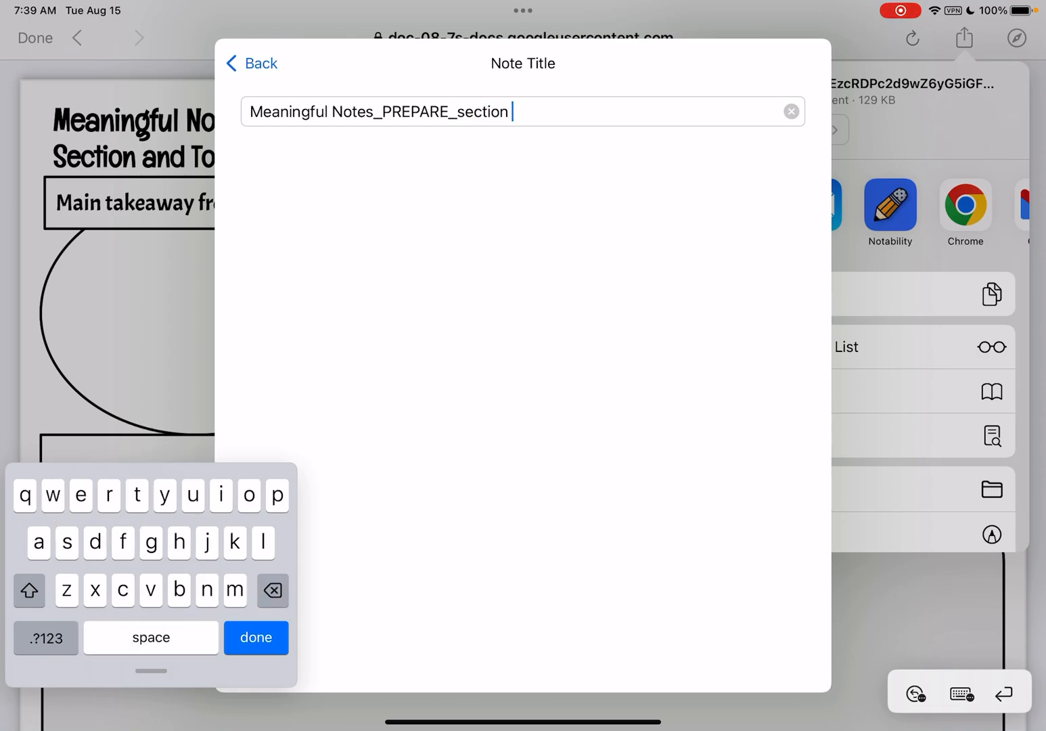
{"action": "type", "text": "5.1"}
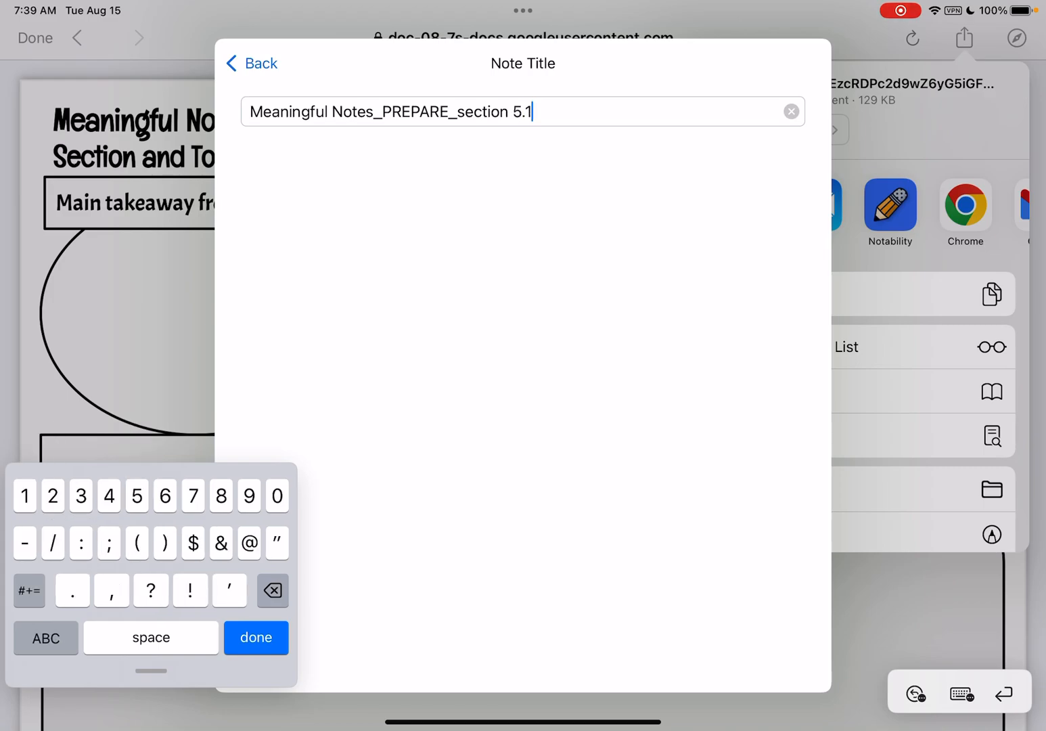
{"action": "left_click", "coordinate": [256, 636]}
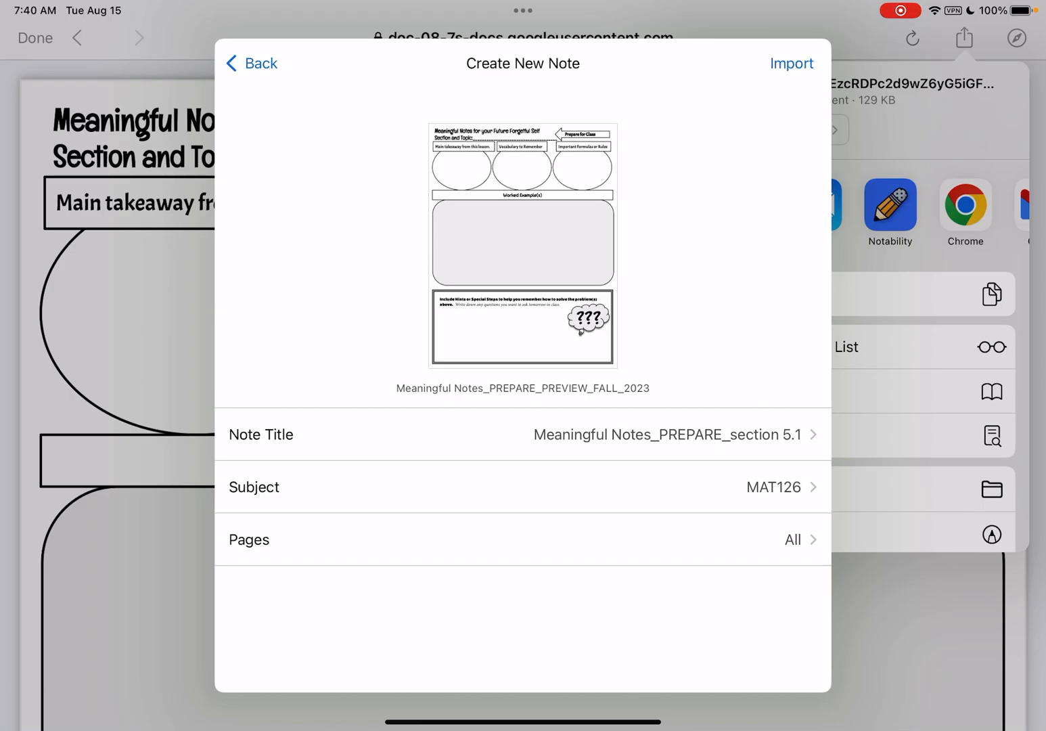
Step: Import the template as the new MAT126 note
{"action": "left_click", "coordinate": [790, 63]}
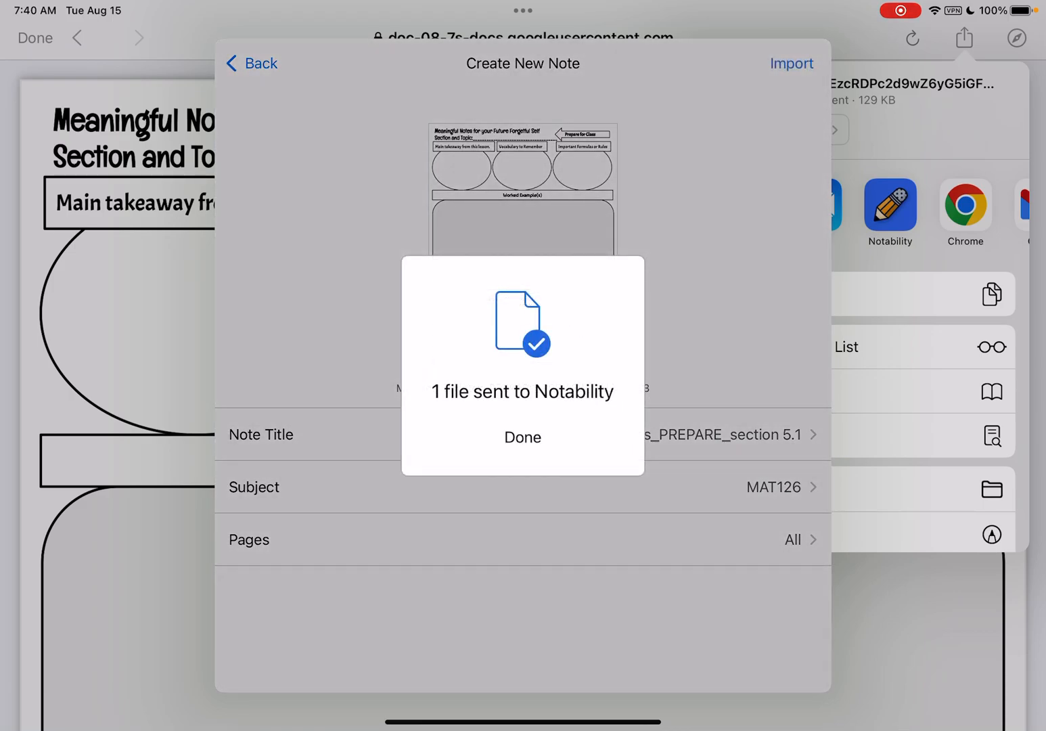
{"action": "left_click", "coordinate": [523, 437]}
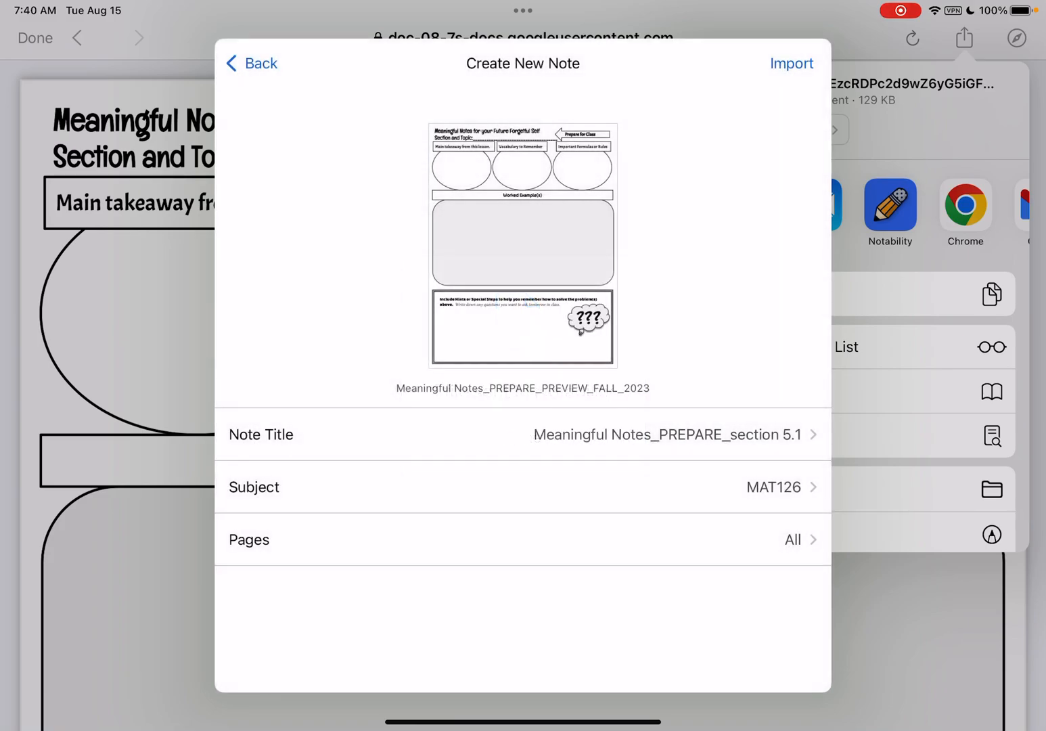
Step: Return to the lesson, bring Notability into Split View, and open the new Meaningful Notes note
{"action": "left_click", "coordinate": [250, 62]}
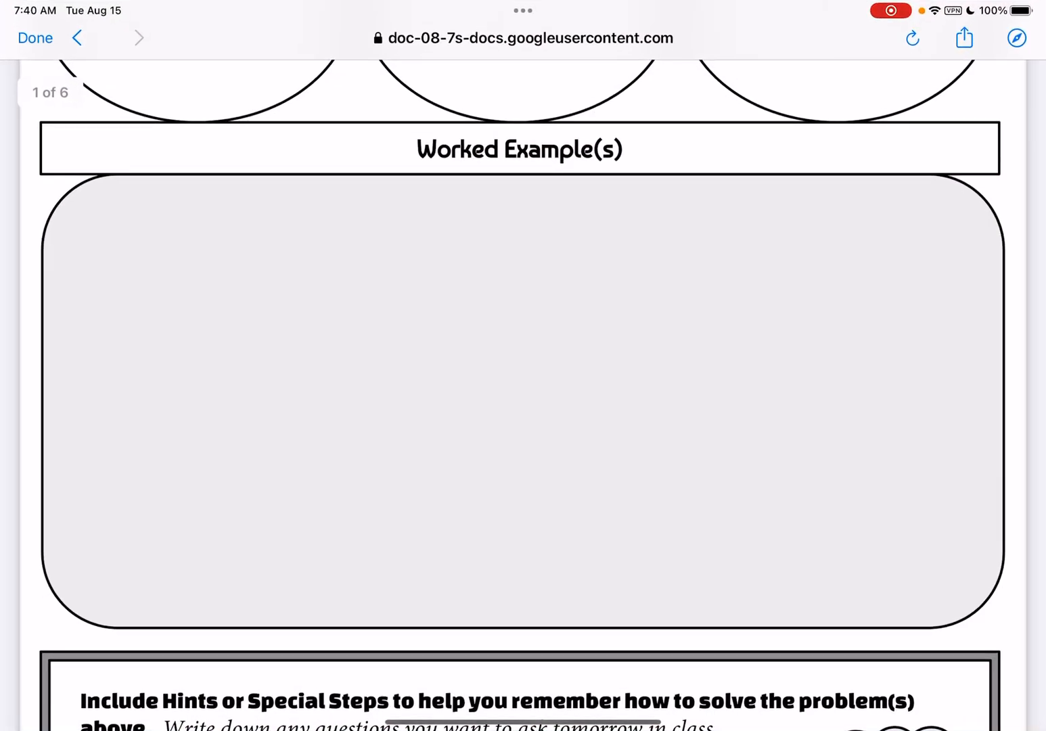
{"action": "left_click", "coordinate": [35, 38]}
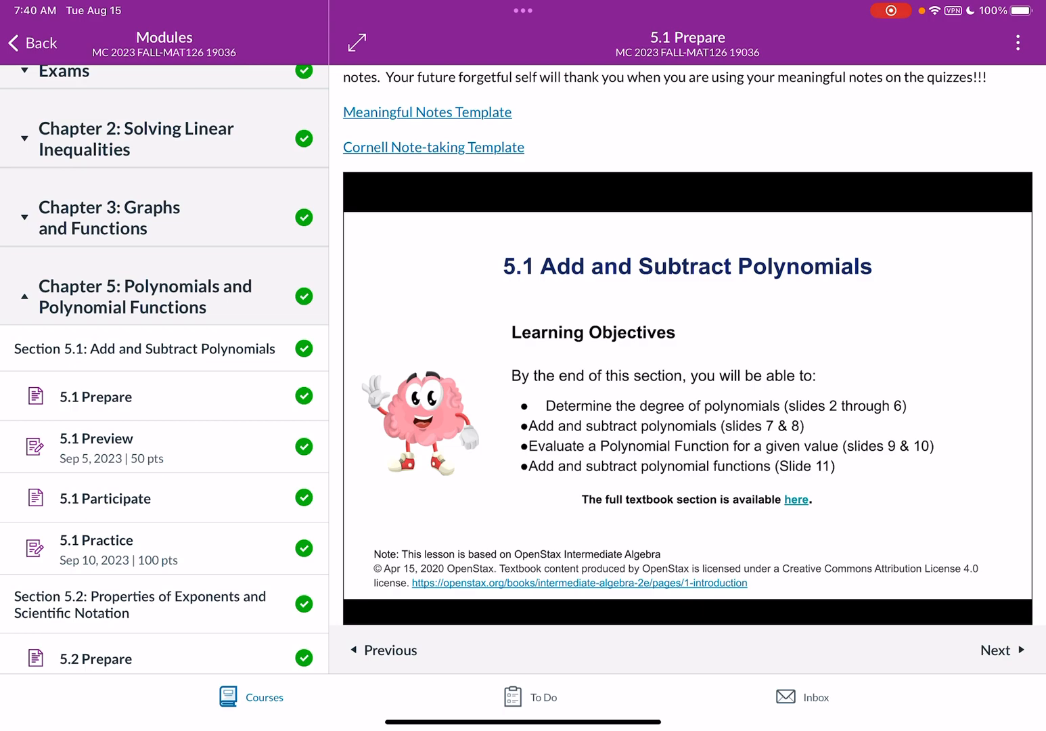
{"action": "left_click", "coordinate": [523, 11]}
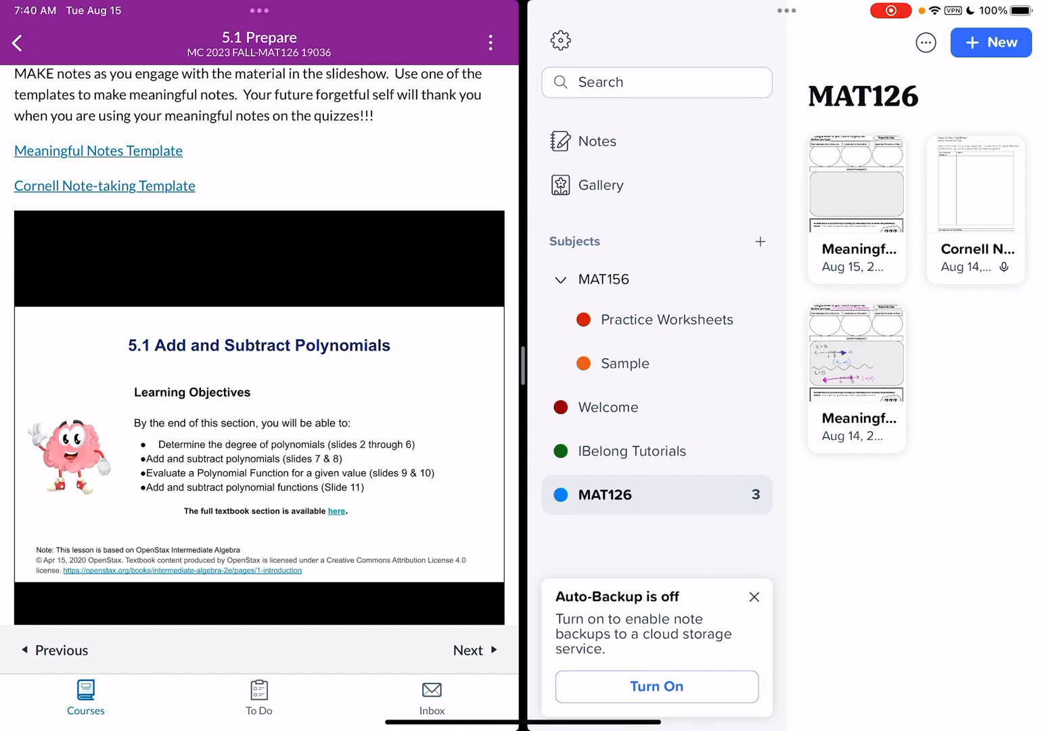
{"action": "left_click", "coordinate": [855, 181]}
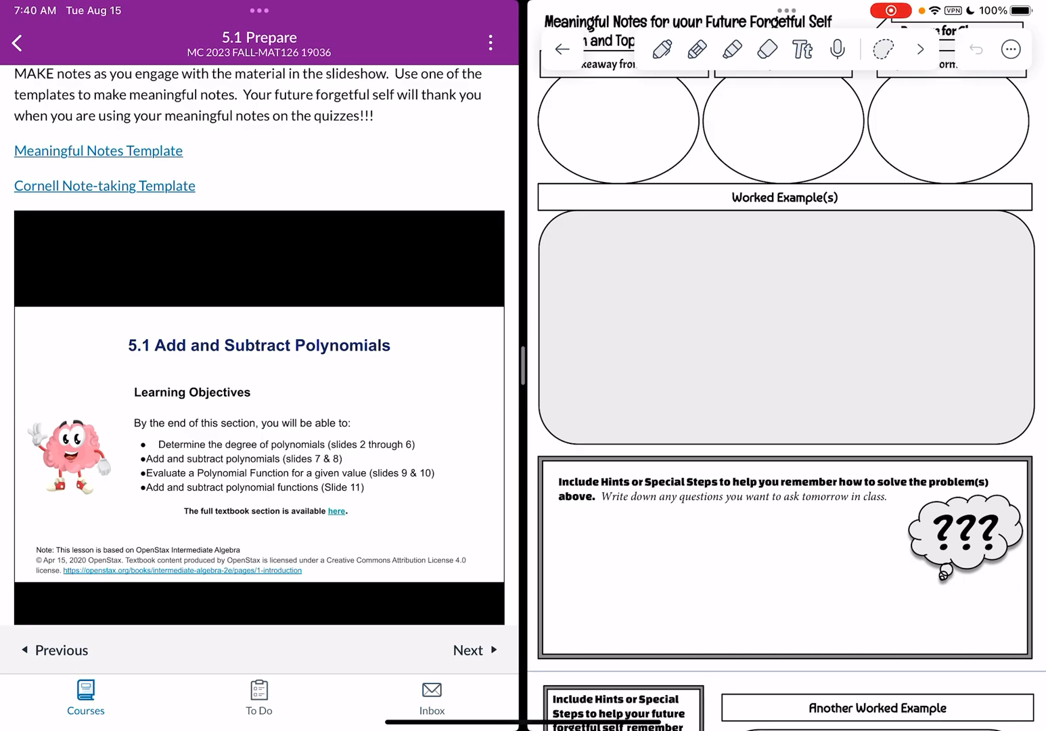
{"action": "left_click", "coordinate": [662, 49]}
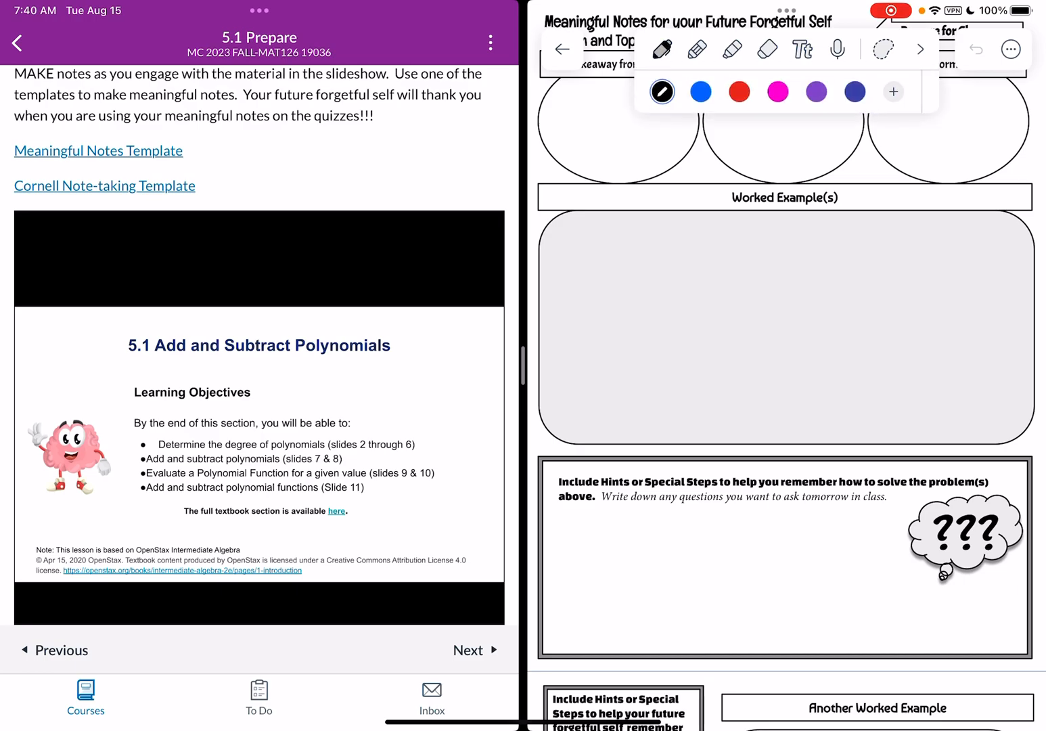
{"action": "left_click", "coordinate": [701, 92]}
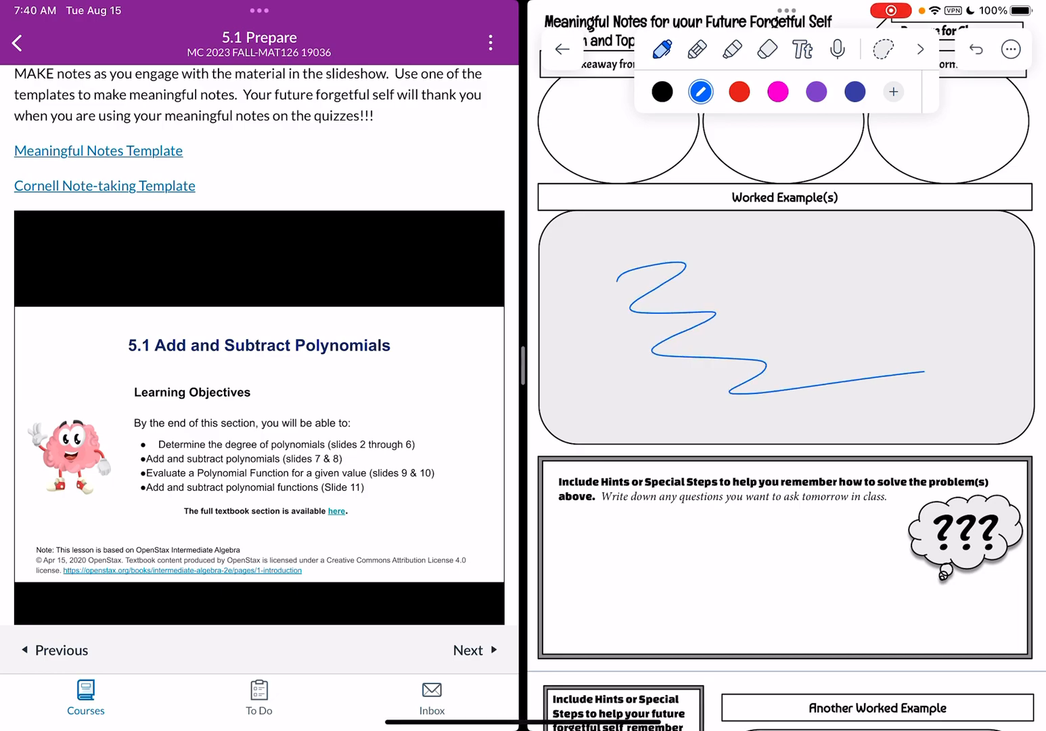
{"action": "left_click", "coordinate": [766, 49]}
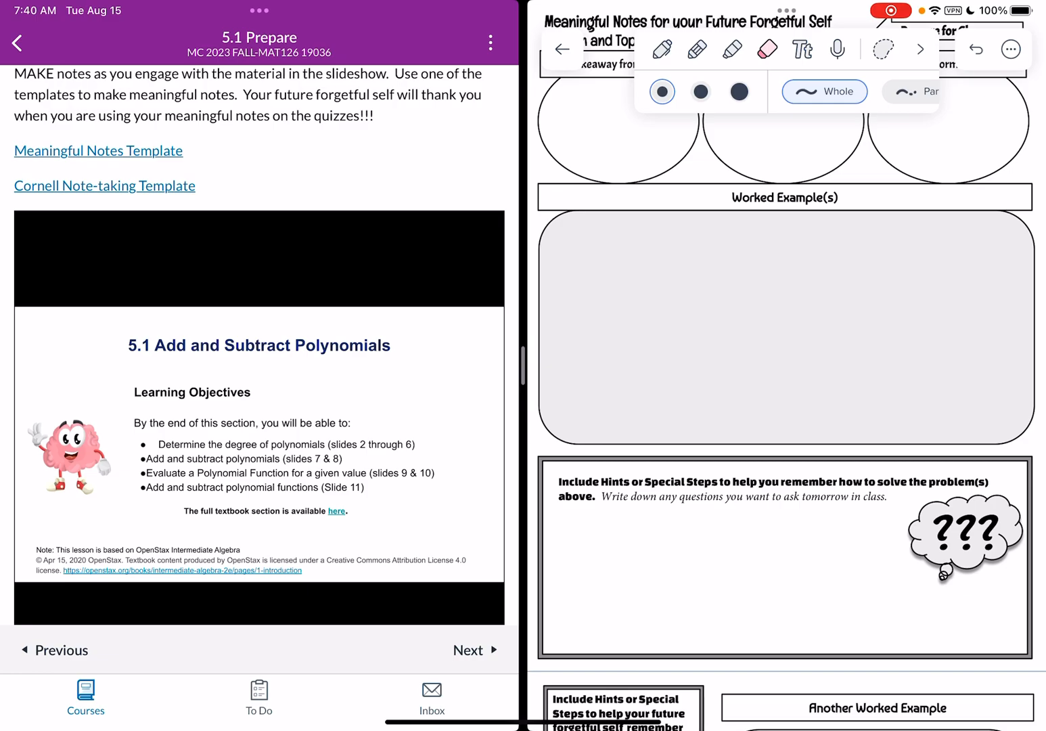
{"action": "left_click", "coordinate": [662, 49]}
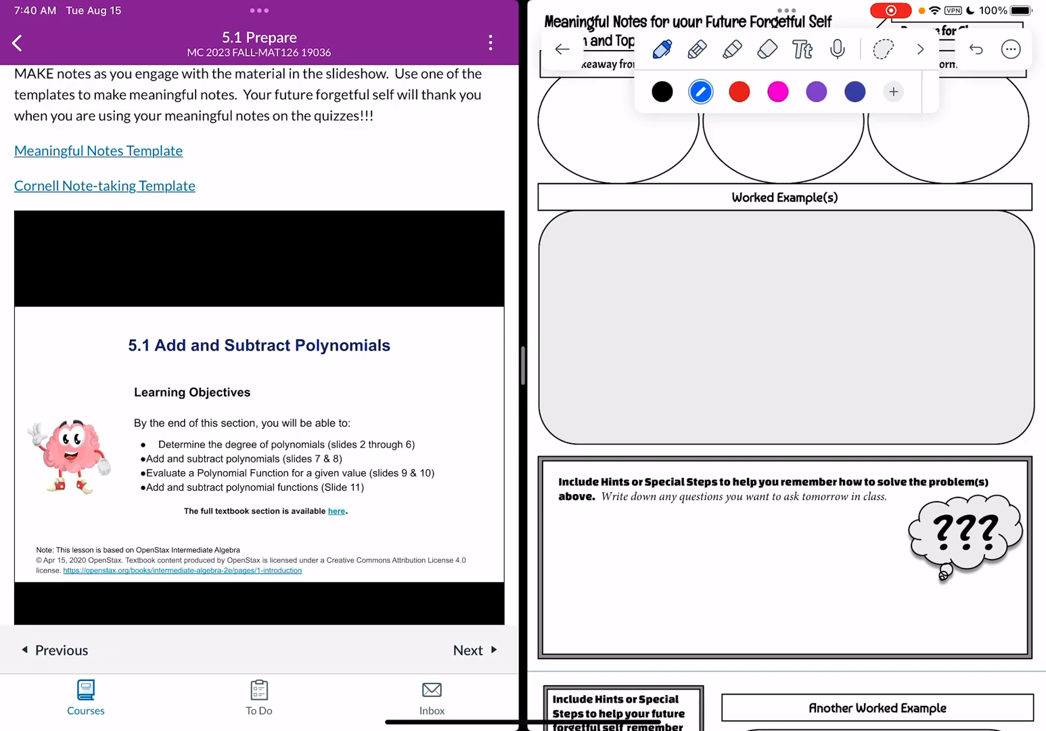
{"action": "left_click", "coordinate": [662, 92]}
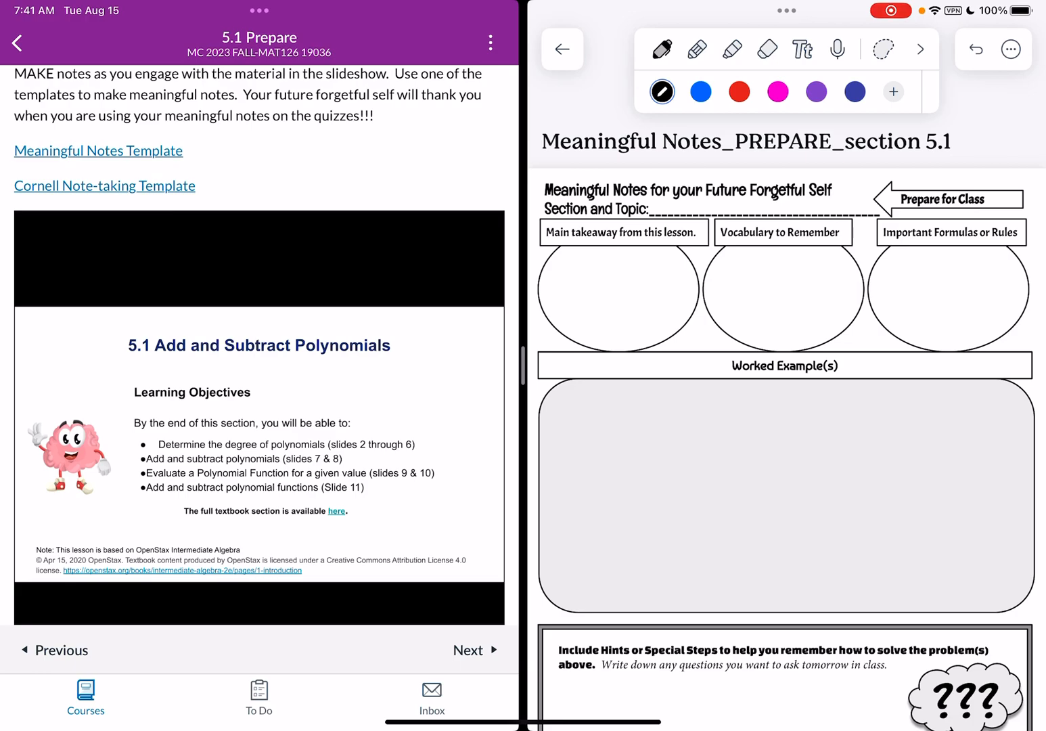
Step: Highlight Main takeaway yellow, Vocabulary green, then switch to pink for Important Formulas
{"action": "left_click", "coordinate": [468, 650]}
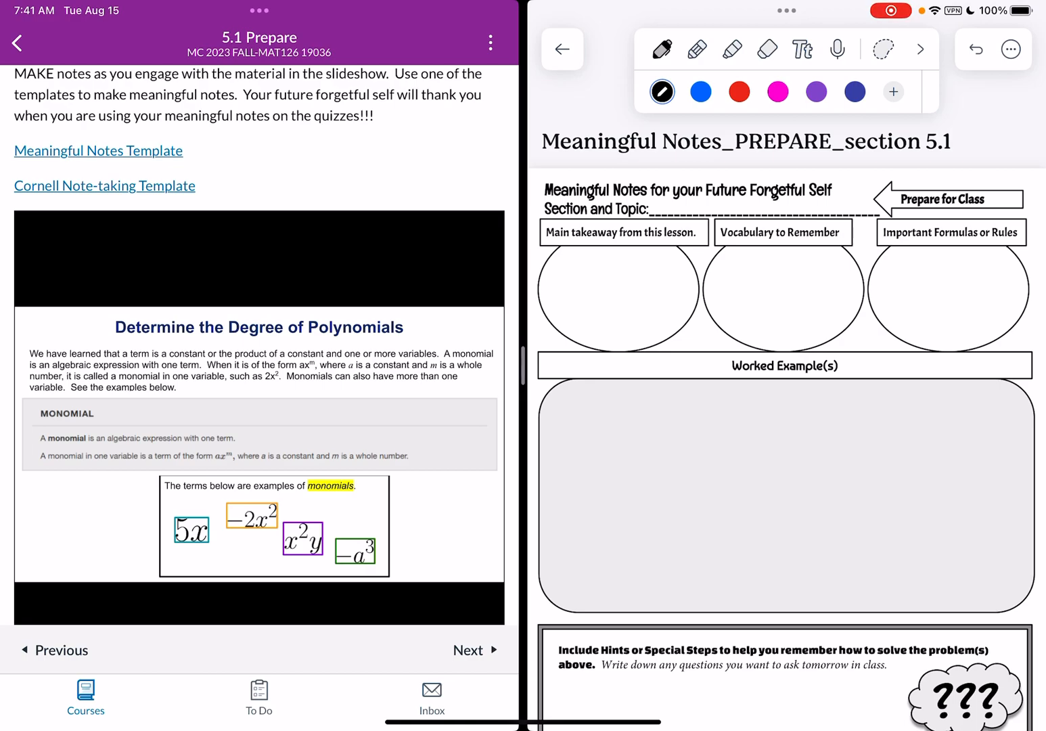
{"action": "left_click", "coordinate": [731, 49]}
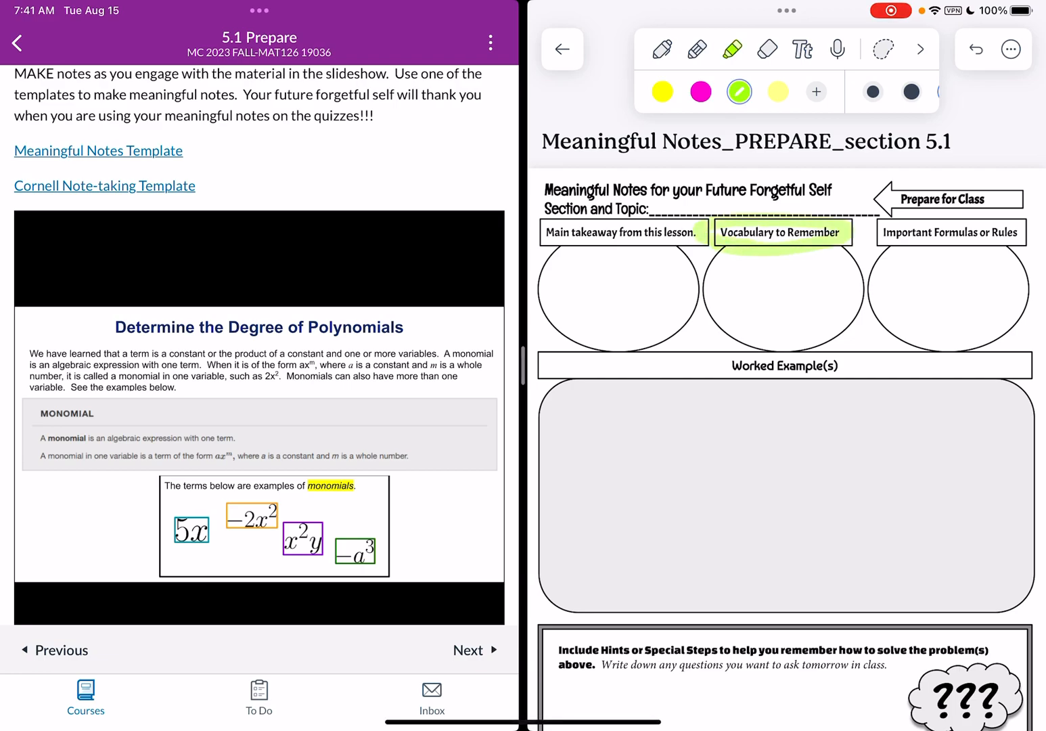
{"action": "left_click", "coordinate": [468, 650]}
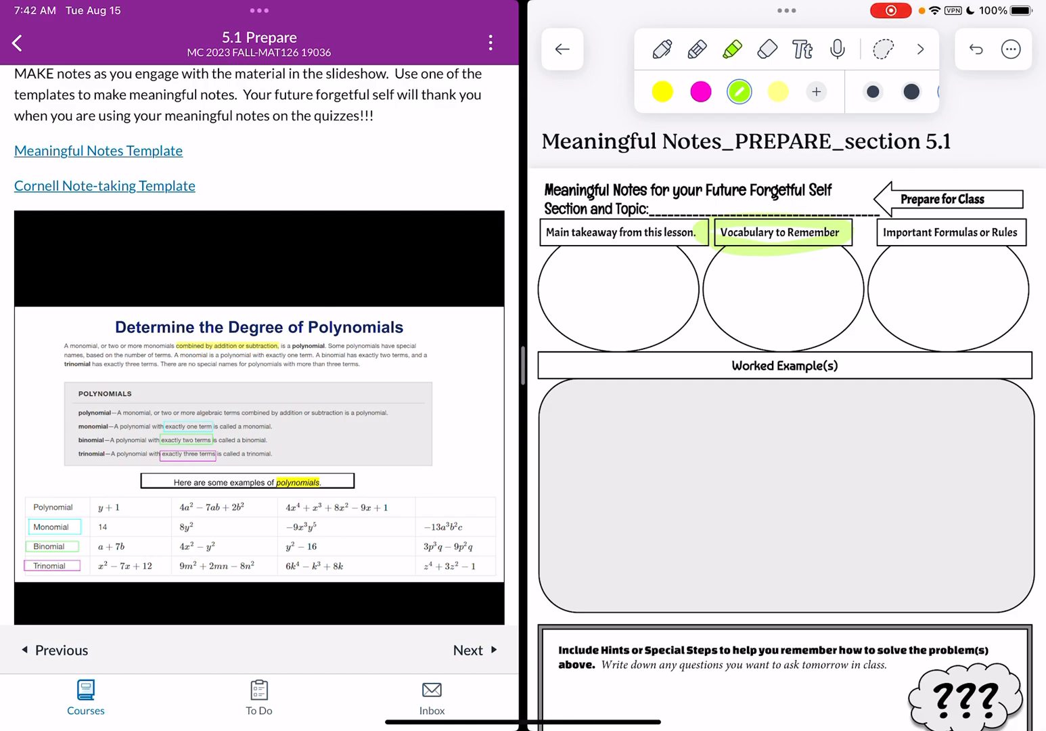
{"action": "left_click", "coordinate": [663, 92]}
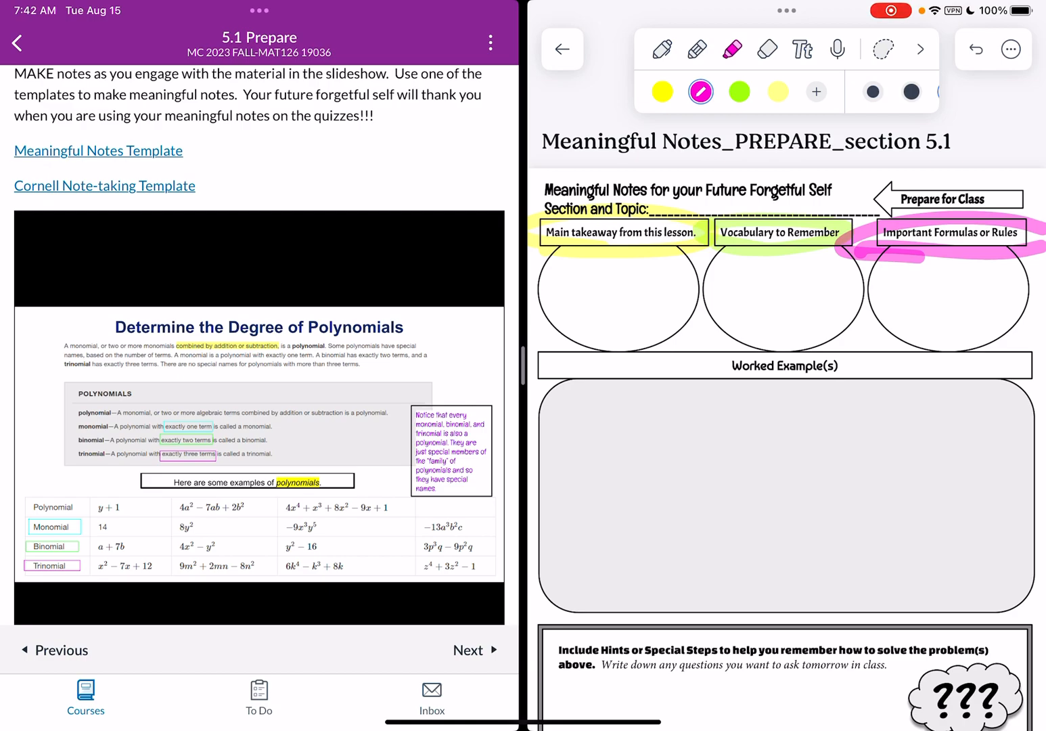
Step: Advance the lesson slides through to the adding polynomials video
{"action": "left_click", "coordinate": [469, 649]}
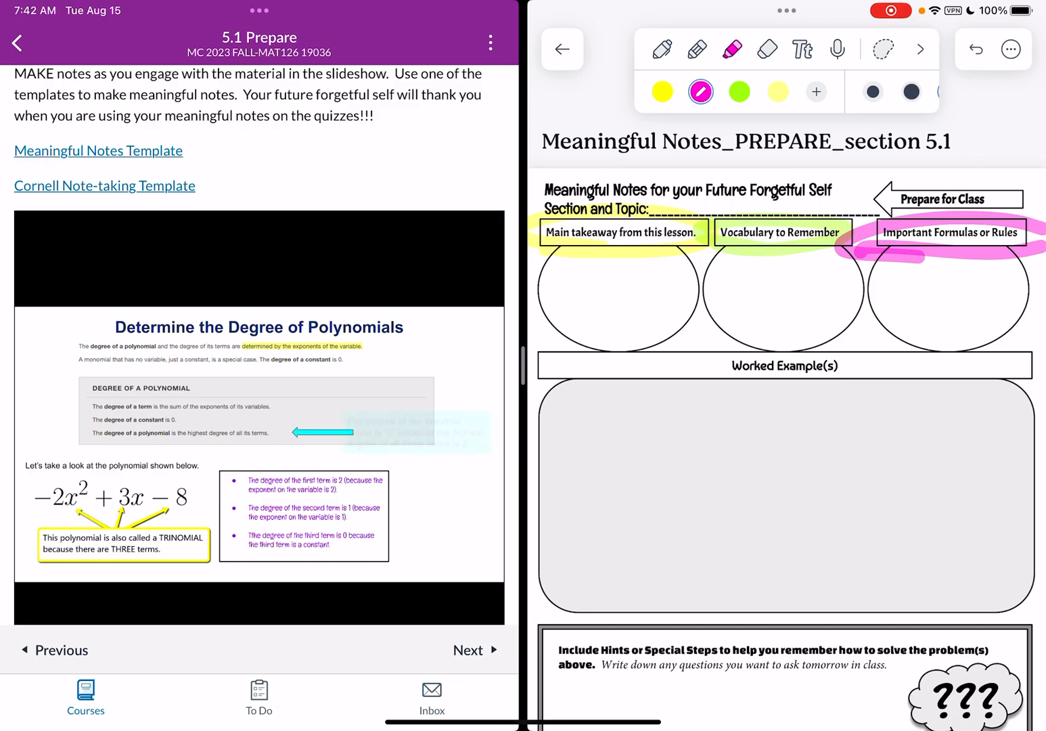
{"action": "left_click", "coordinate": [469, 650]}
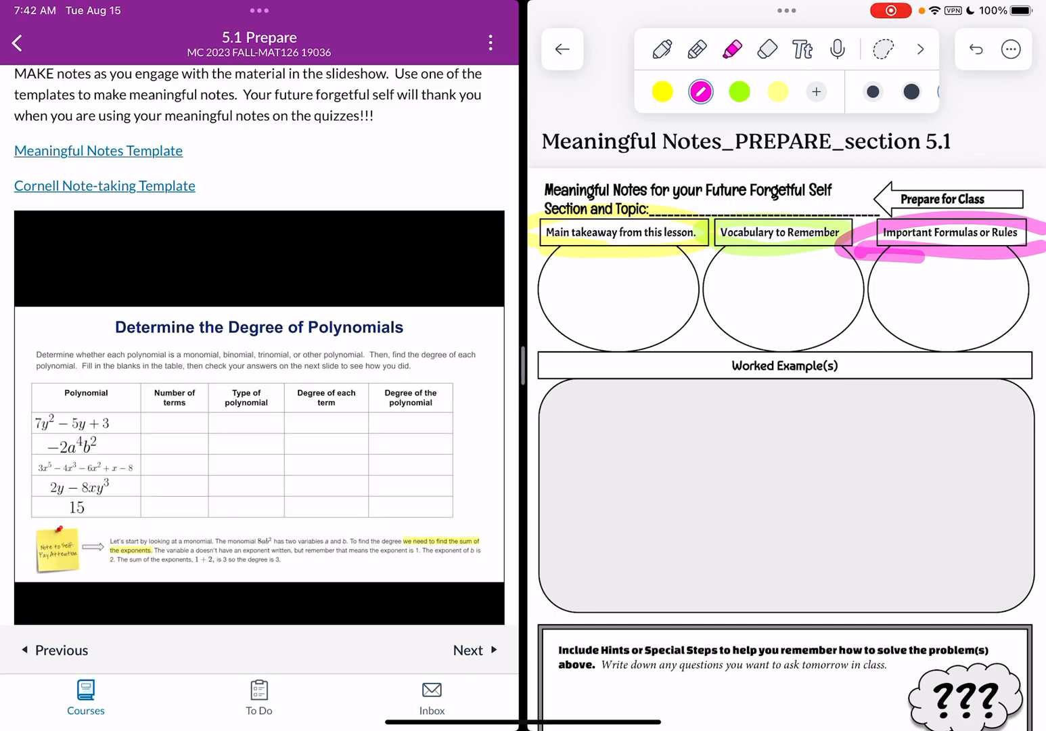
{"action": "left_click", "coordinate": [467, 649]}
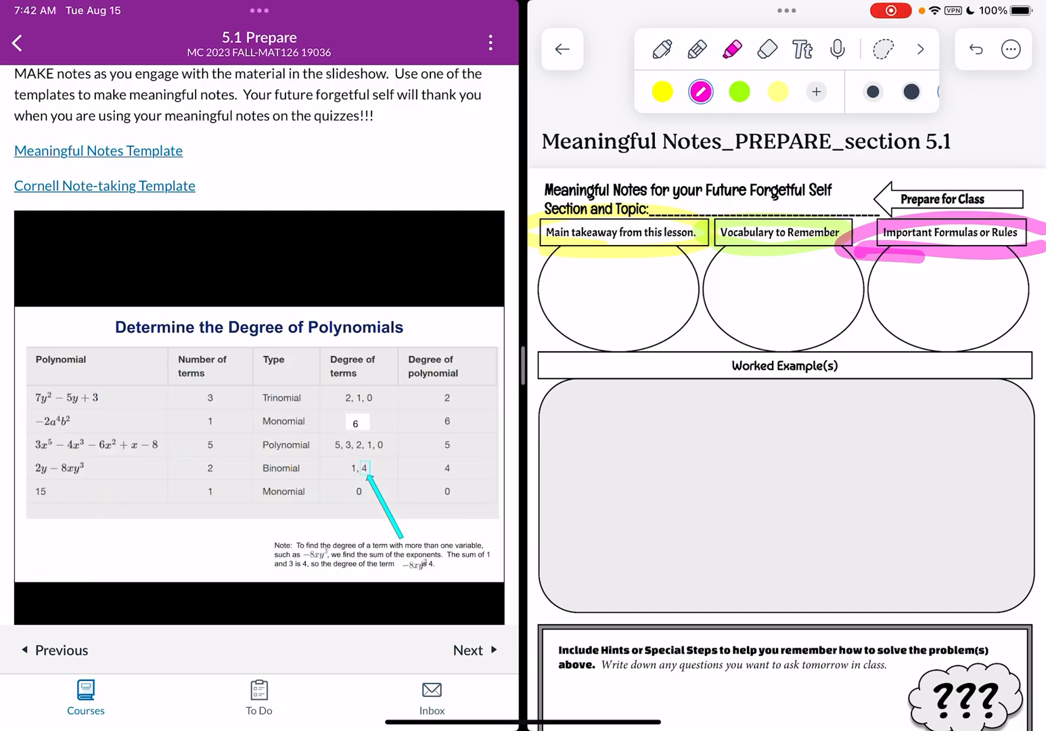
{"action": "left_click", "coordinate": [468, 650]}
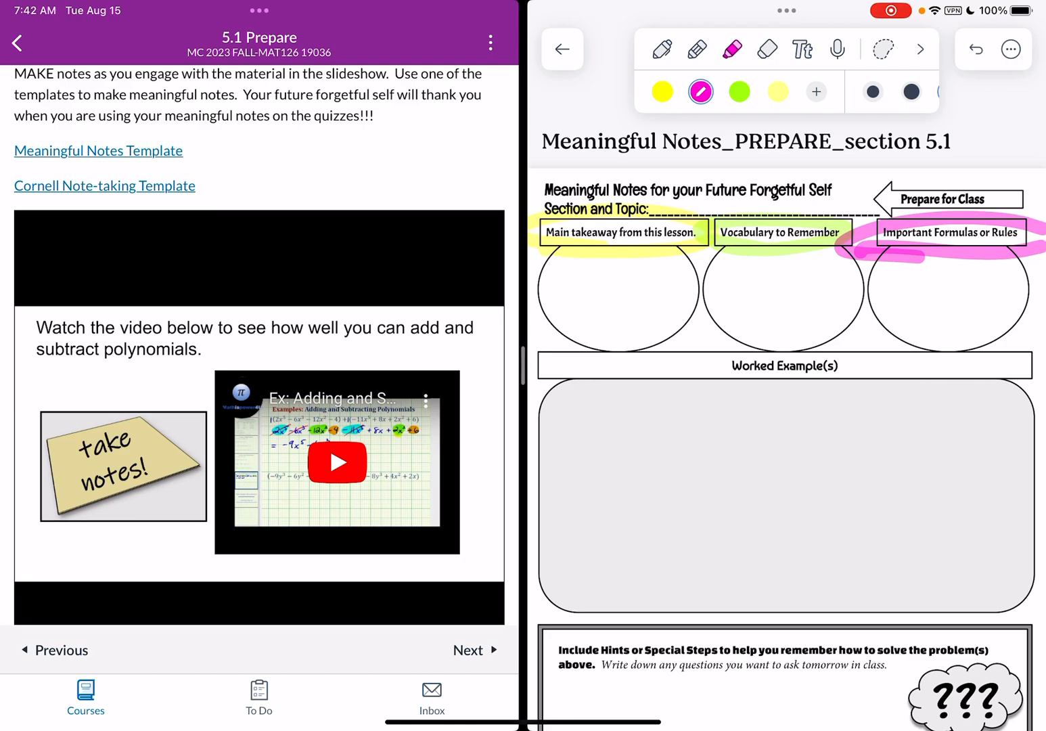
Step: Play the video and handwrite (2x⁵−6x³−12x²−4)+(−11x⁵+8x+2x²+6) in the Worked Example box, then pause
{"action": "left_click", "coordinate": [336, 463]}
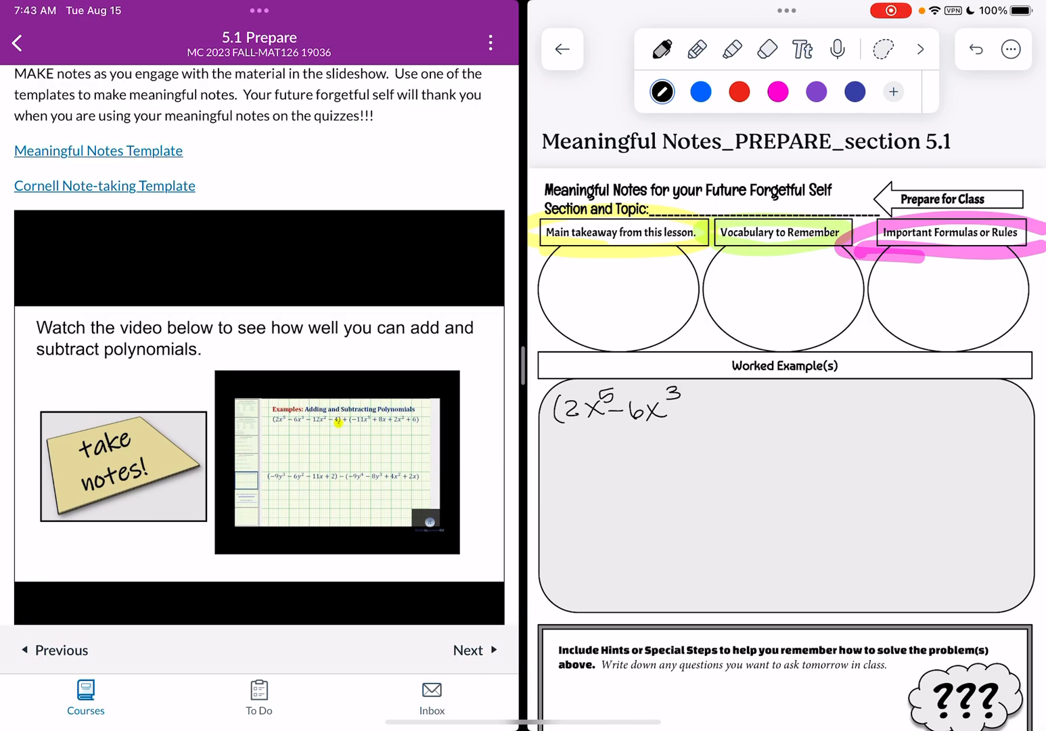
{"action": "type", "text": "-12x^2-4)+ (-11x^5+8x+2x^2+6"}
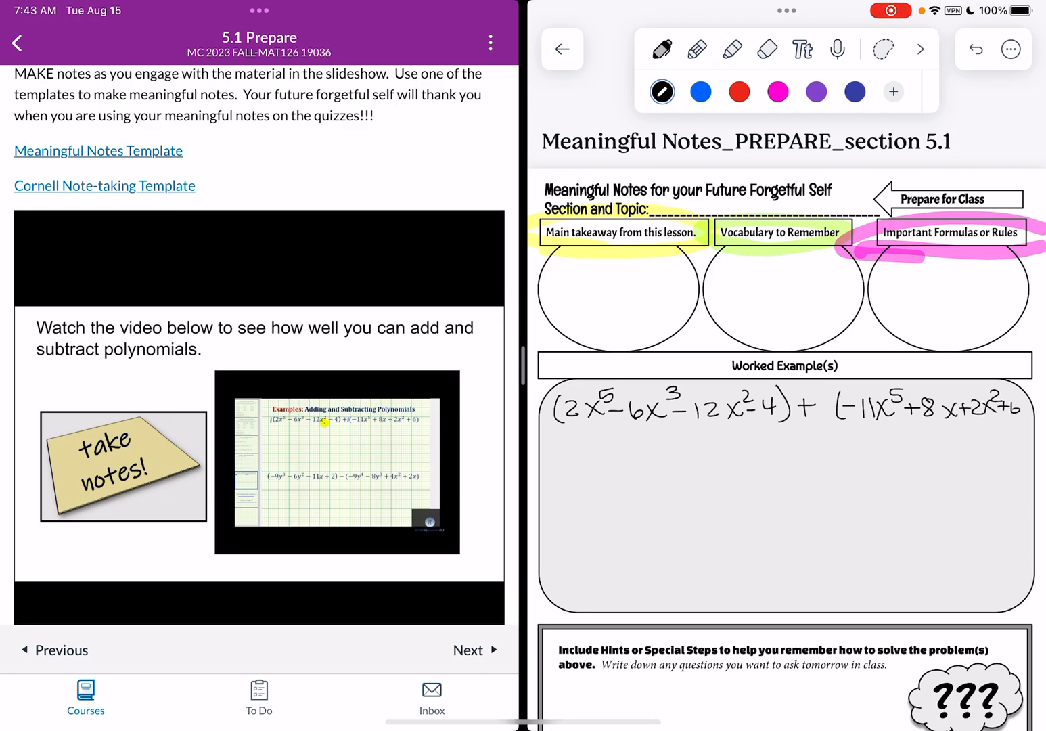
{"action": "left_click", "coordinate": [337, 463]}
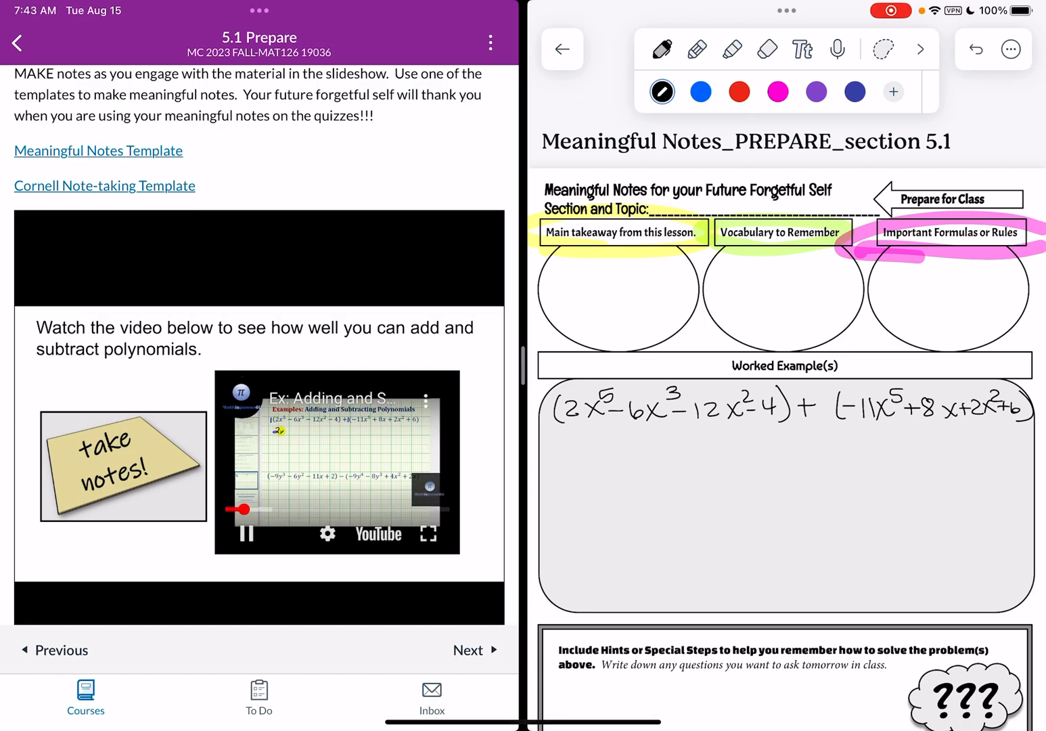
{"action": "left_click", "coordinate": [246, 533]}
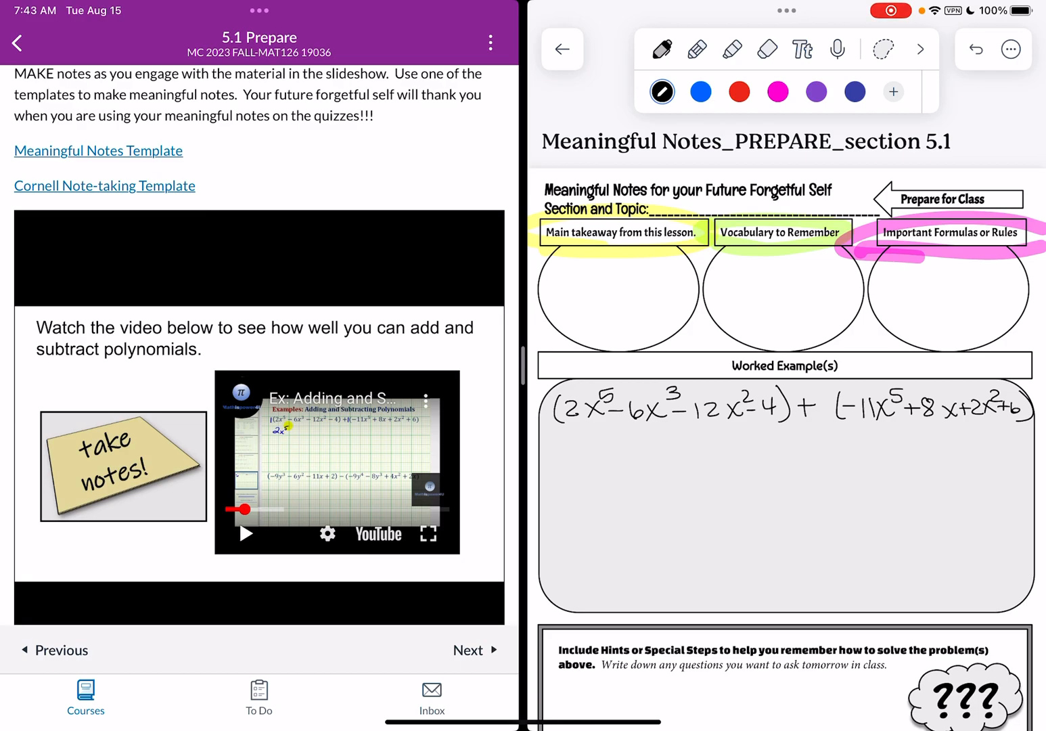
Step: Underline the x⁵ terms green and the x³ term yellow, then write −9x⁵−6x³ in black pen
{"action": "left_click", "coordinate": [731, 49]}
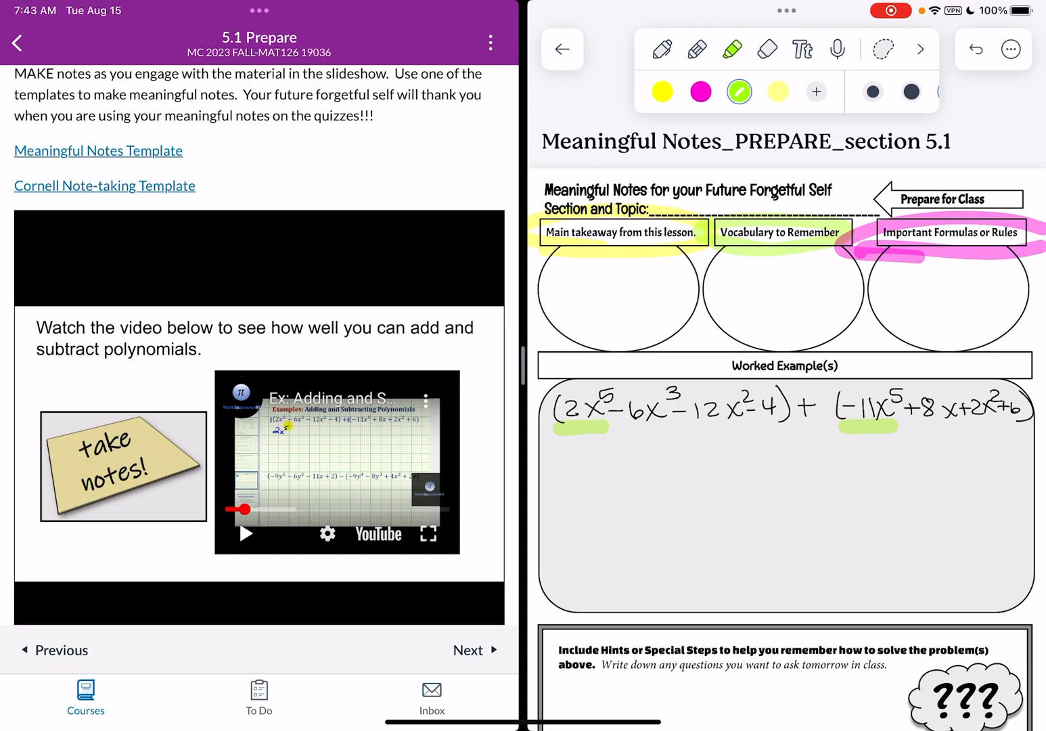
{"action": "left_click", "coordinate": [661, 49]}
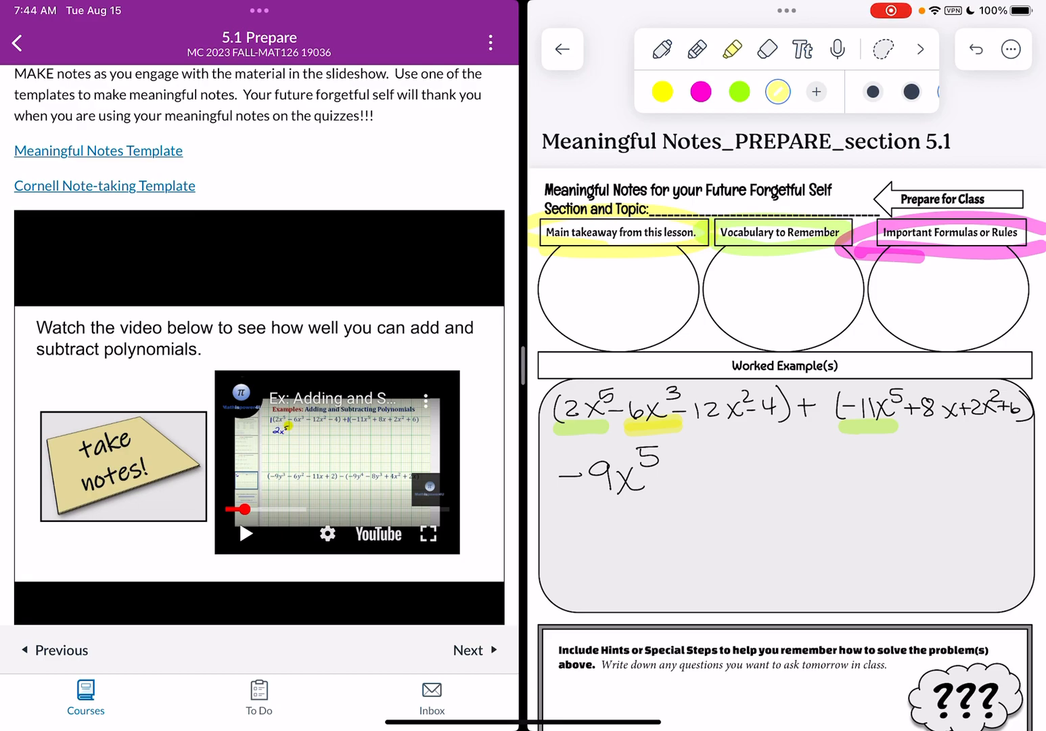
{"action": "left_click", "coordinate": [662, 49]}
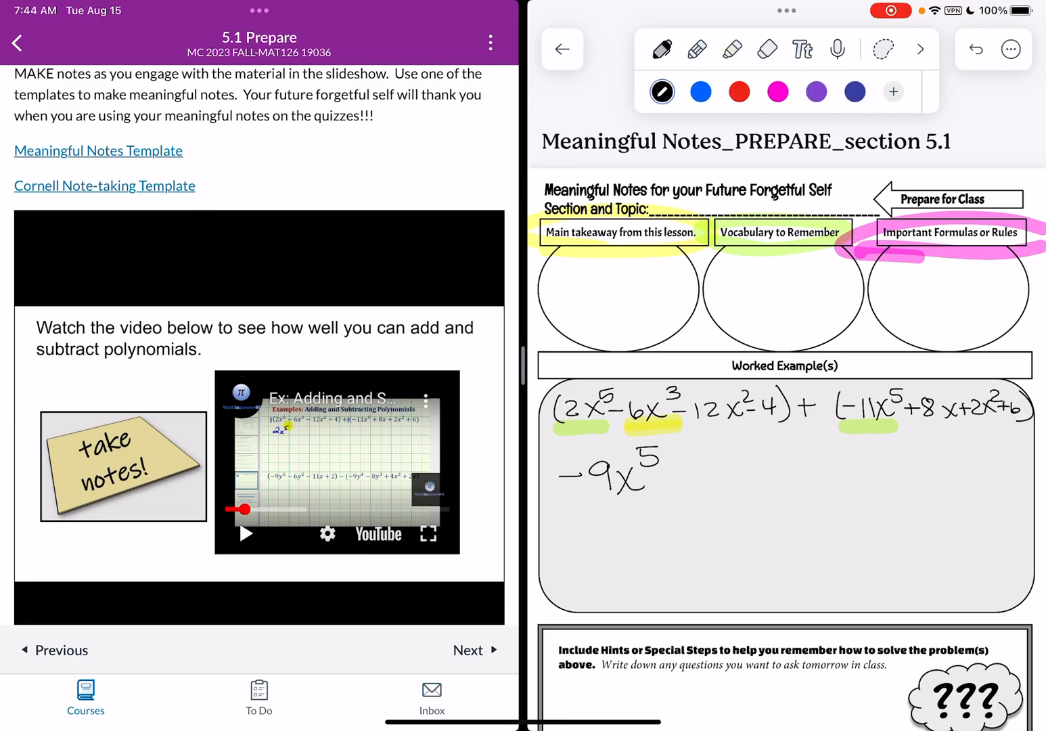
{"action": "left_click", "coordinate": [662, 92]}
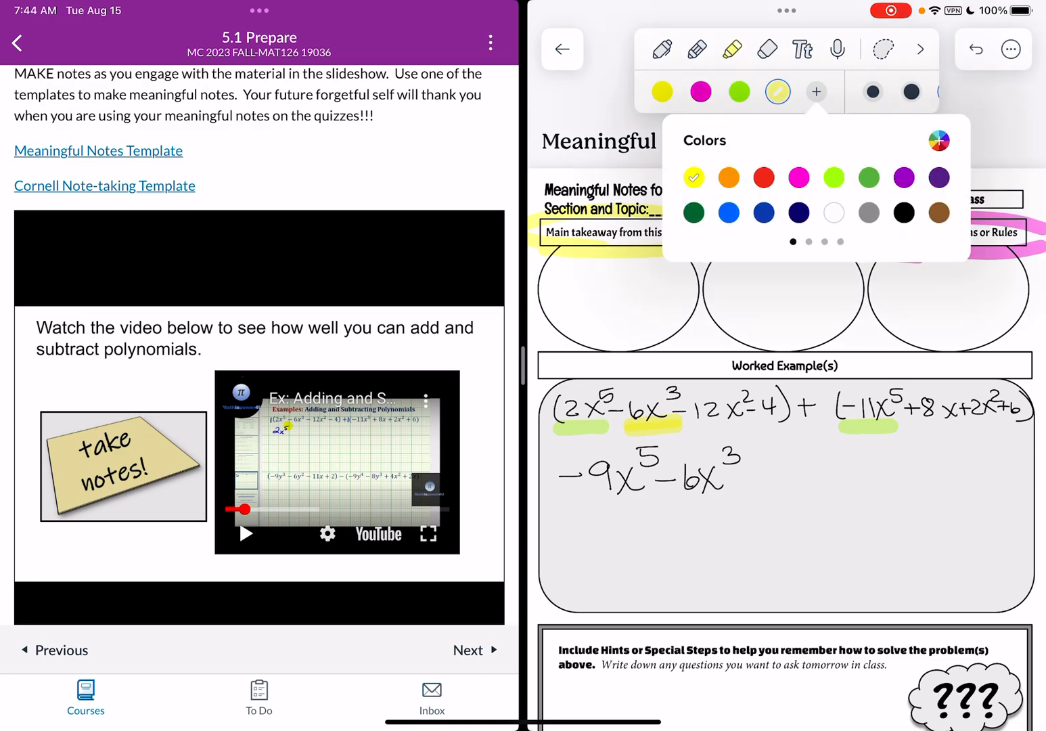
Step: Highlight the x² terms green, x terms pink and constants yellow while writing −10x²+8x
{"action": "left_click", "coordinate": [939, 141]}
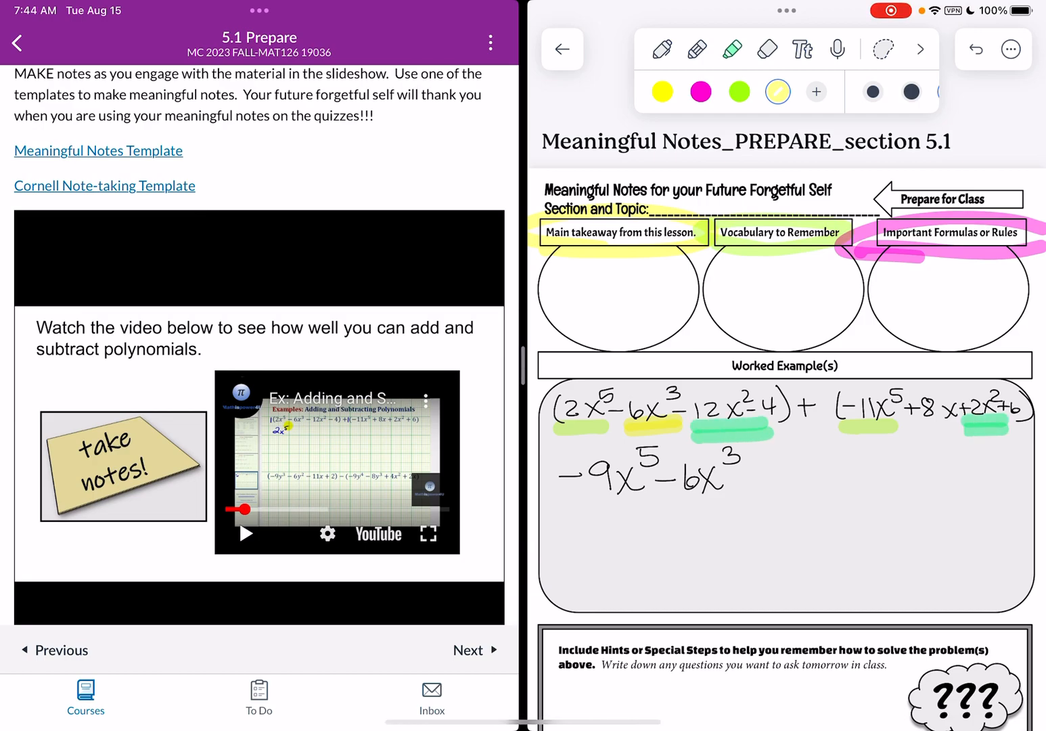
{"action": "left_click", "coordinate": [661, 49]}
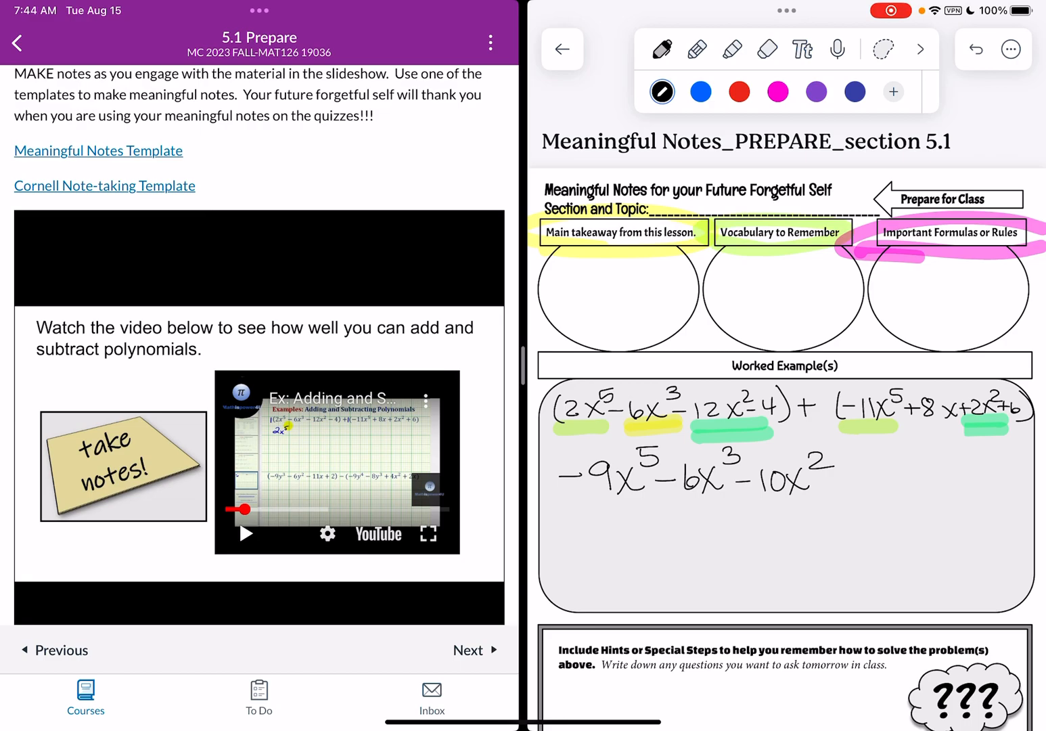
{"action": "left_click", "coordinate": [730, 49]}
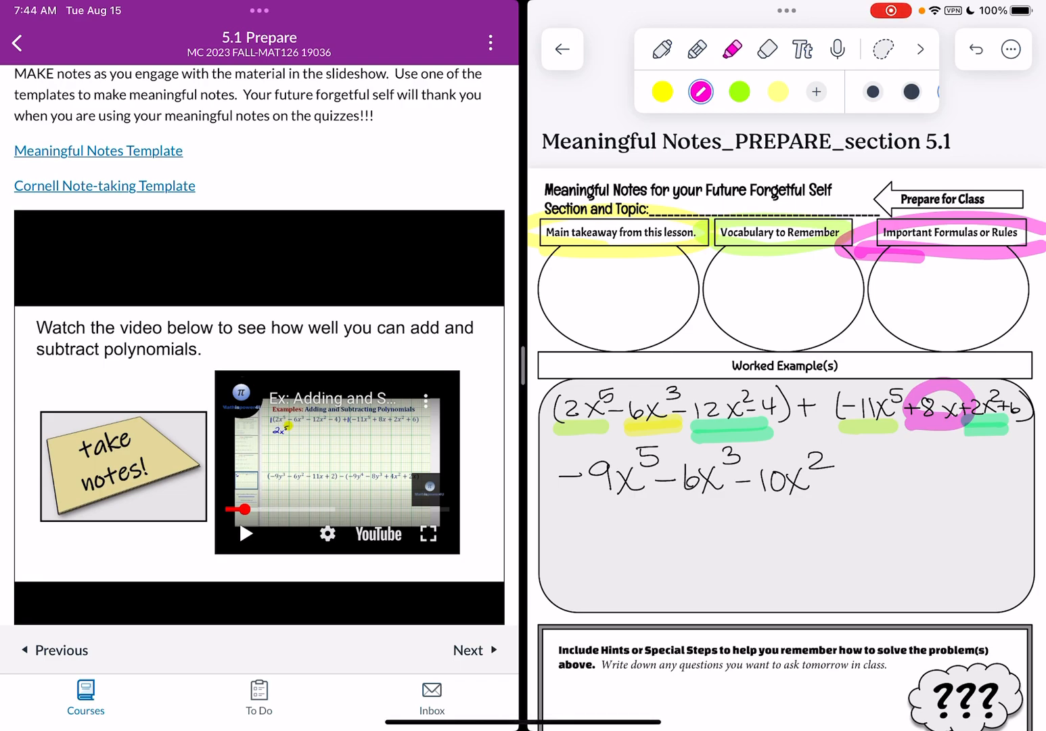
{"action": "left_click", "coordinate": [661, 48]}
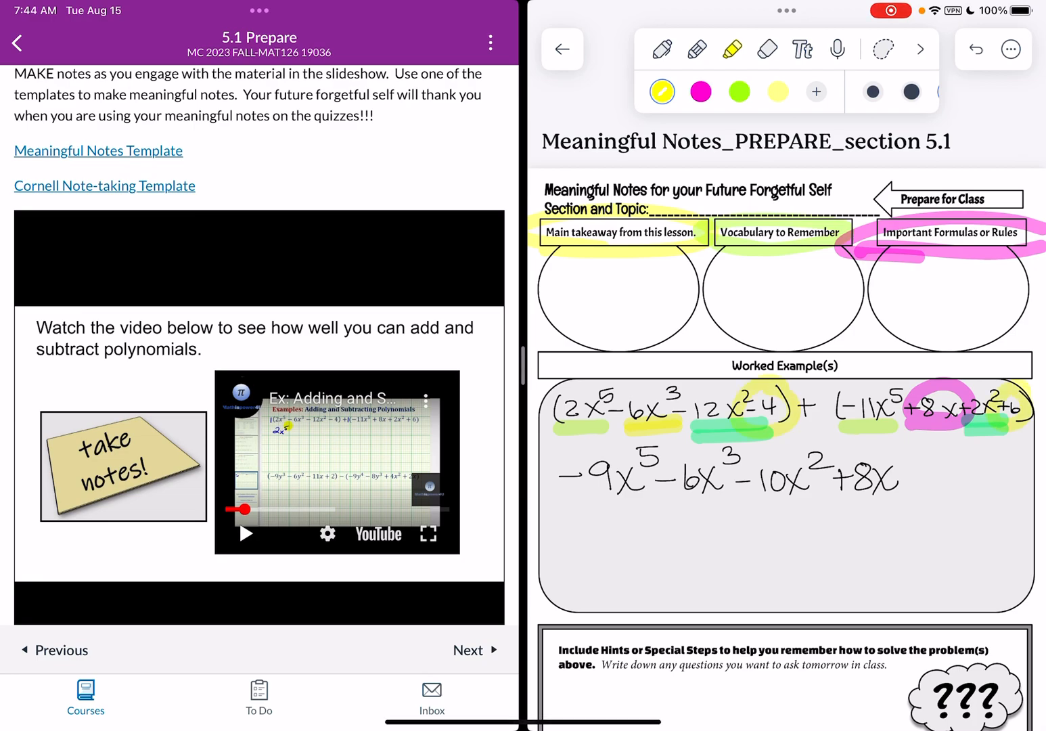
Step: Finish the answer with +2 in black, then circle and star it in pale yellow
{"action": "left_click", "coordinate": [662, 49]}
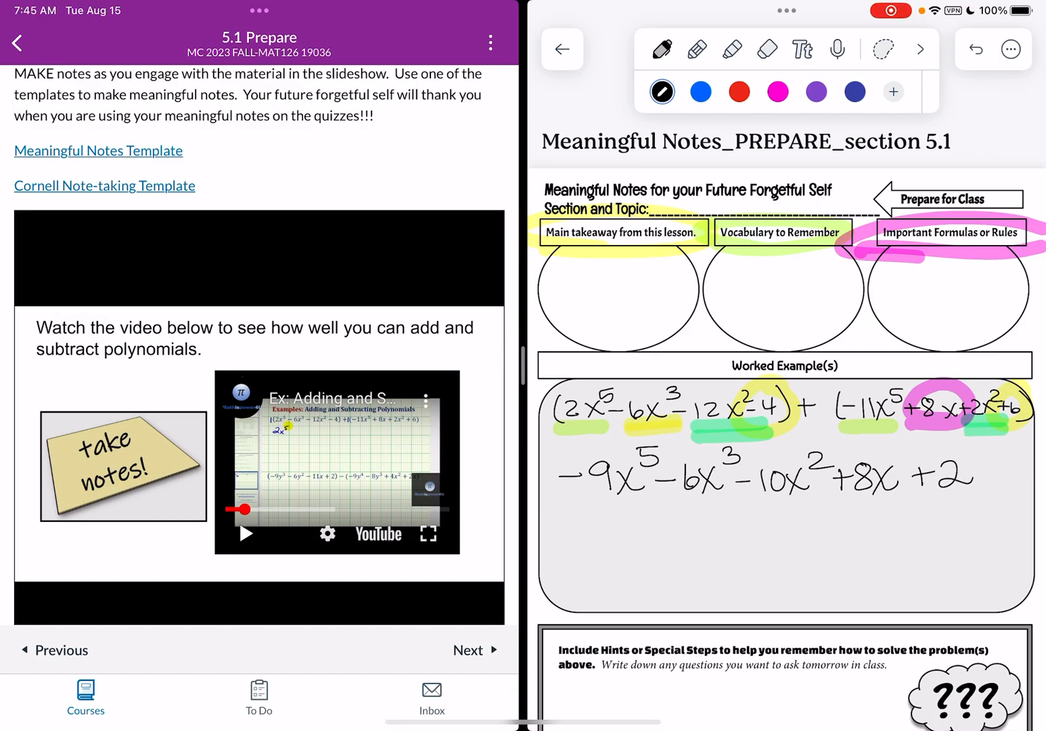
{"action": "left_click", "coordinate": [731, 49]}
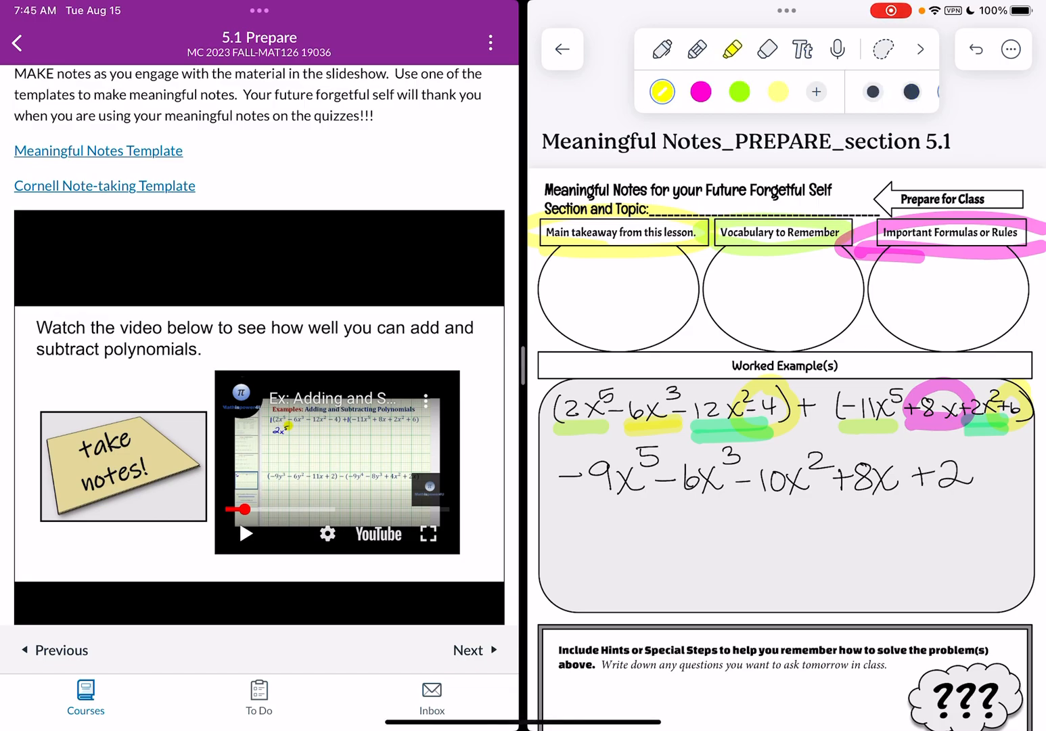
{"action": "left_click", "coordinate": [777, 92]}
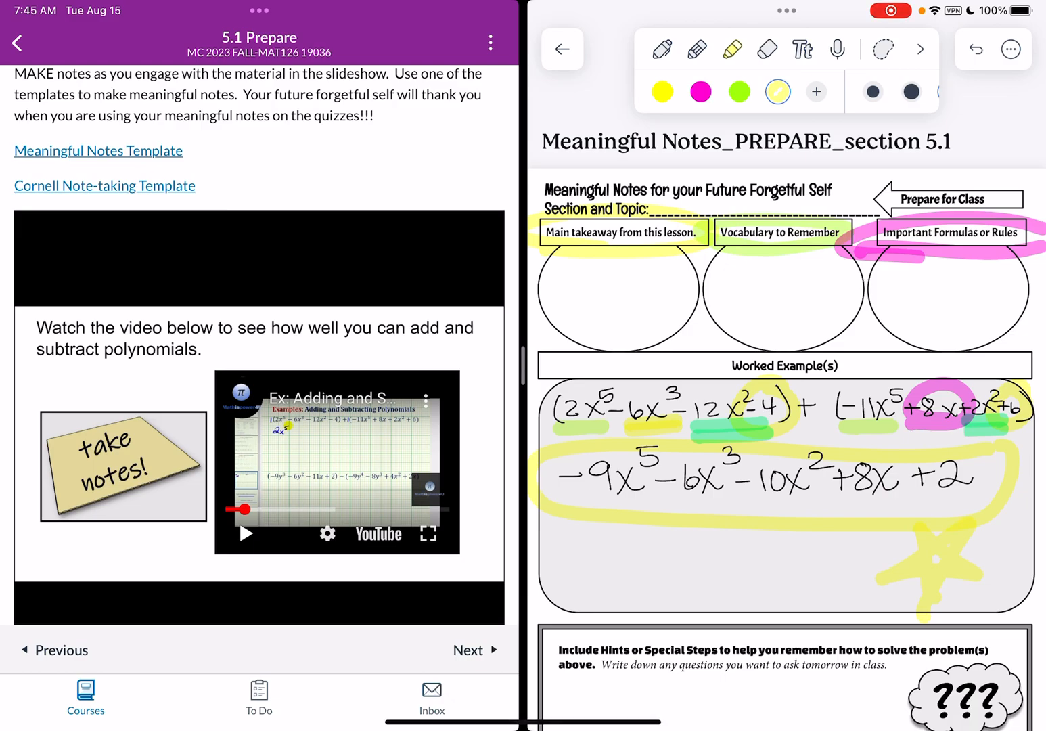
Step: Circle the ??? thought cloud yellow, draw placeholder lines, and switch to green for the hints box
{"action": "scroll", "scroll_direction": "down", "scroll_amount": 3}
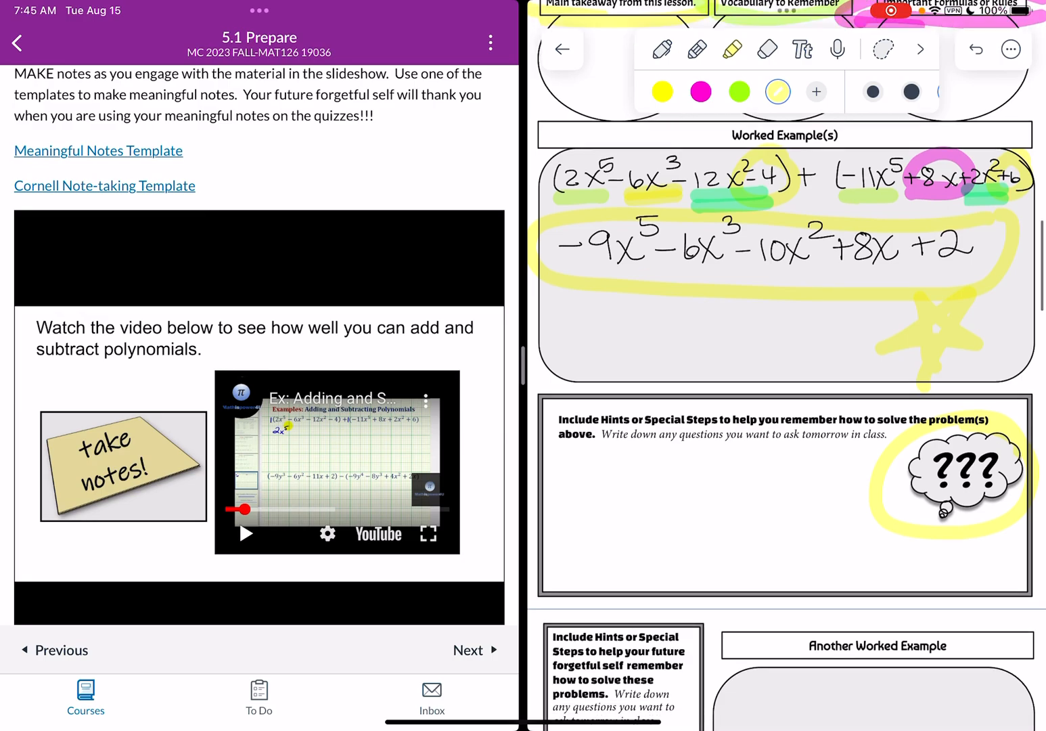
{"action": "scroll", "scroll_direction": "down", "scroll_amount": 3}
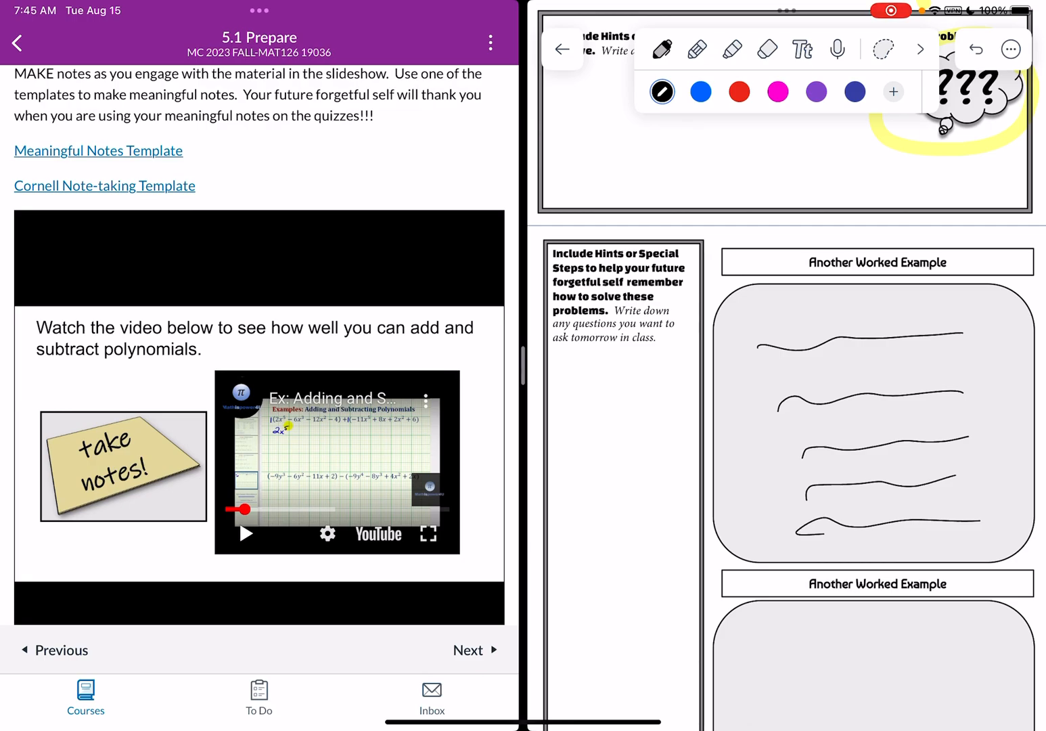
{"action": "left_click", "coordinate": [731, 49]}
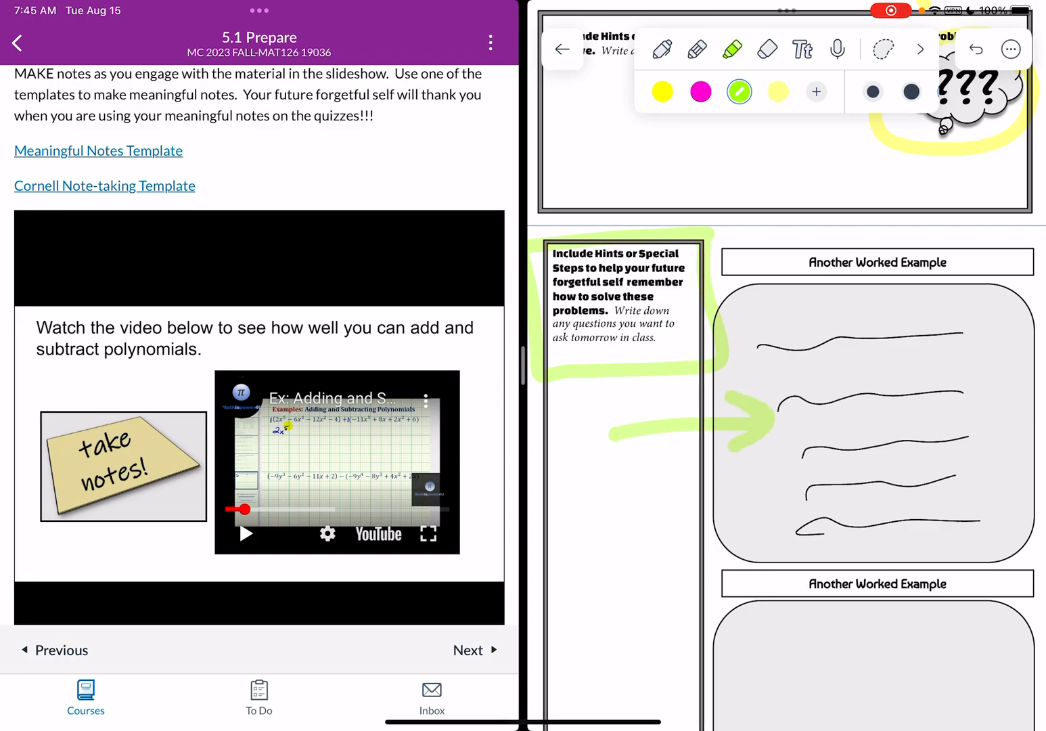
Step: Box the hints with a green arrow and scroll down through the rest of the template
{"action": "scroll", "scroll_direction": "down", "scroll_amount": 3}
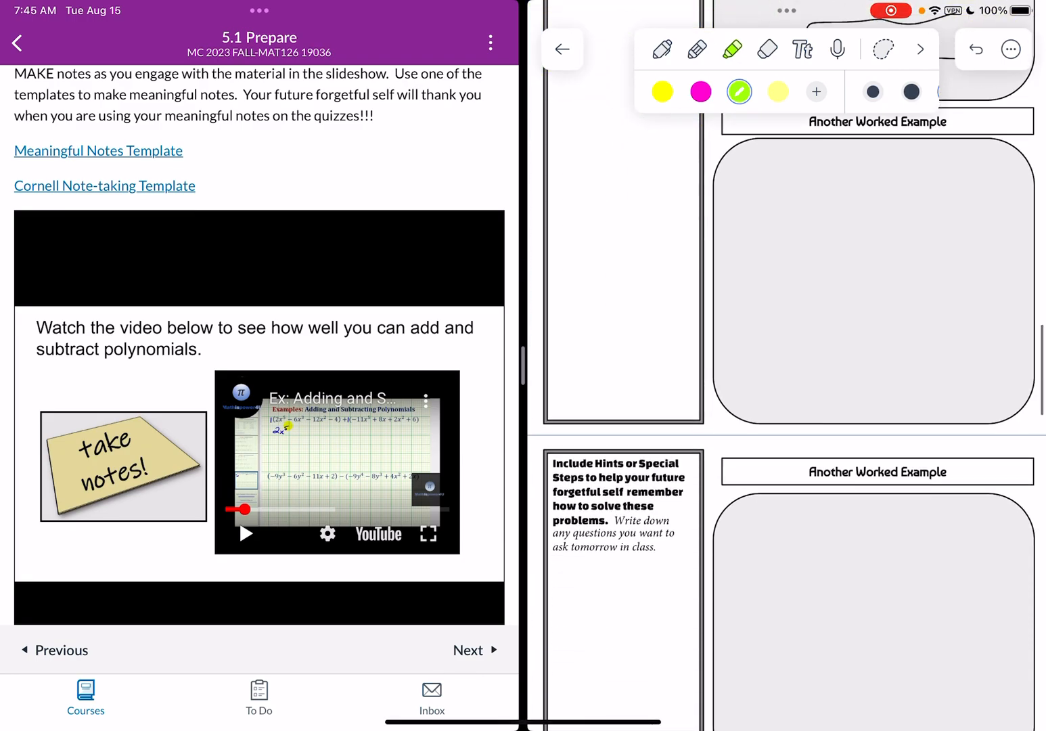
{"action": "scroll", "scroll_direction": "down", "scroll_amount": 3}
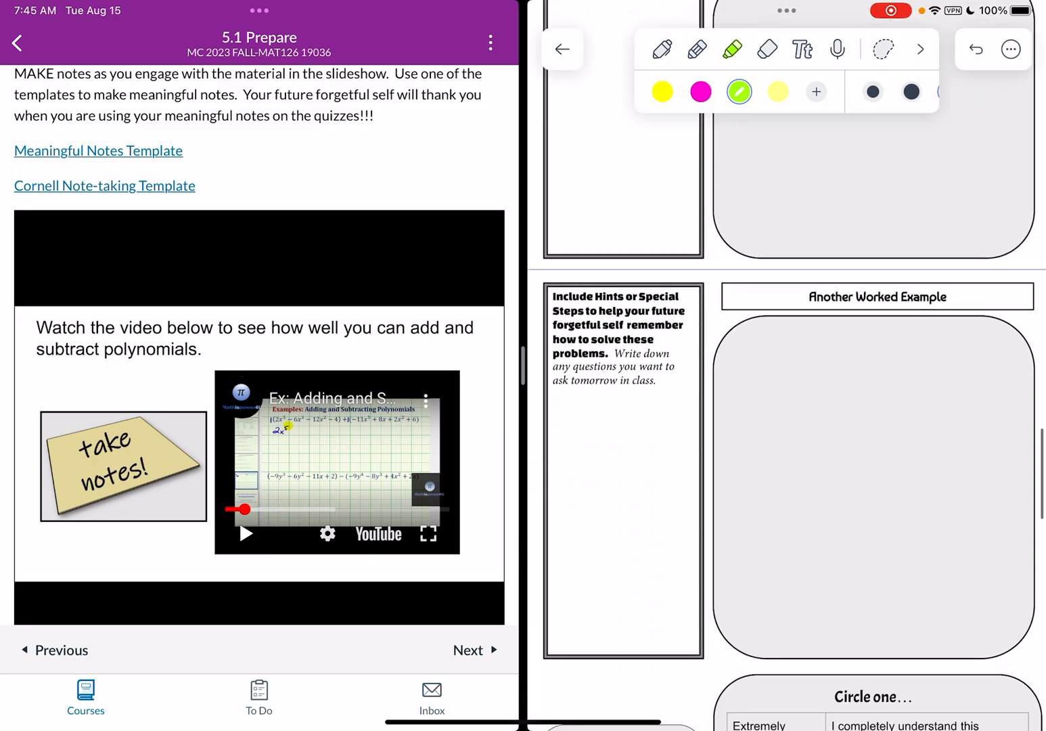
{"action": "scroll", "scroll_direction": "down", "scroll_amount": 3}
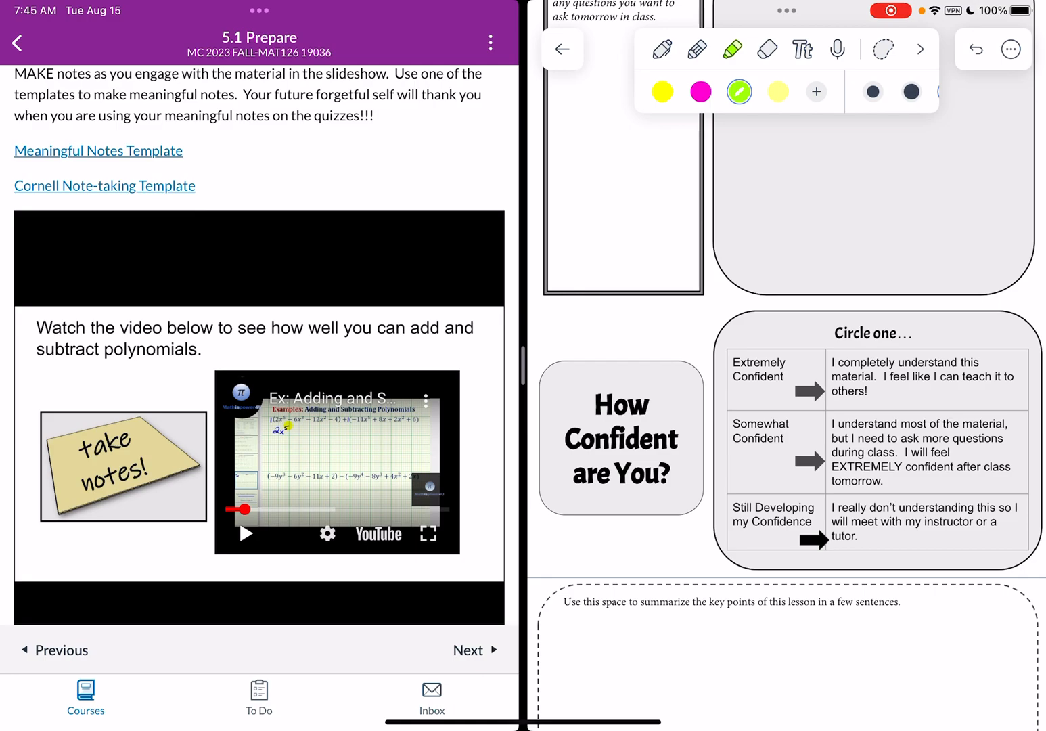
{"action": "left_click", "coordinate": [766, 49]}
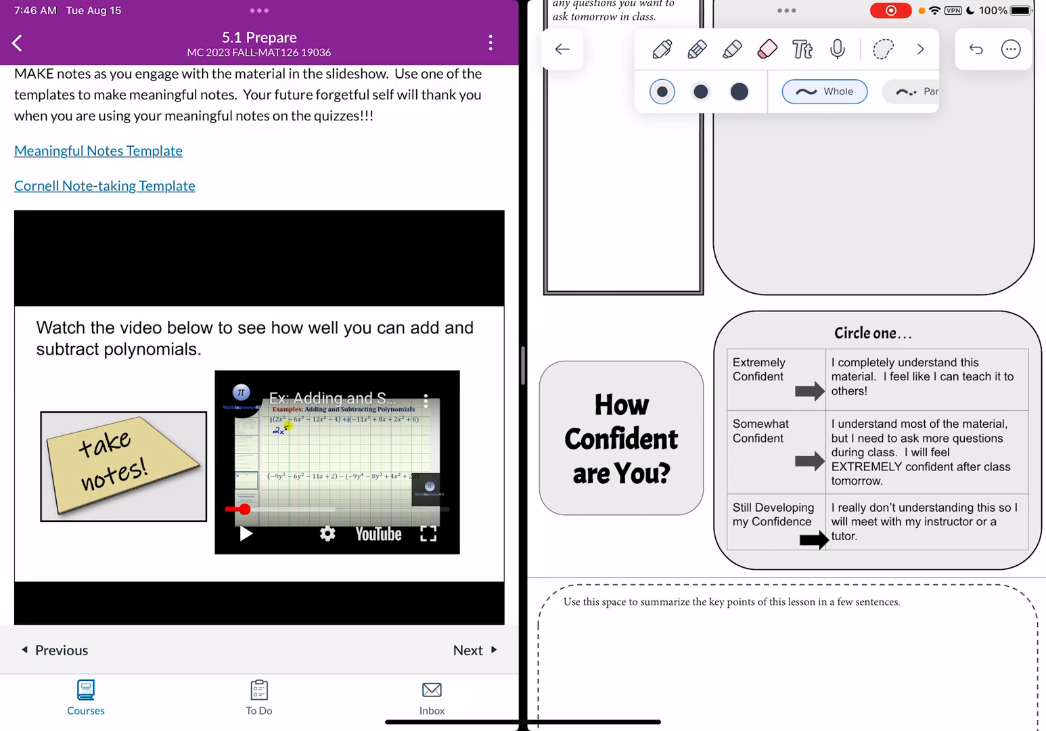
{"action": "scroll", "scroll_direction": "down", "scroll_amount": 3}
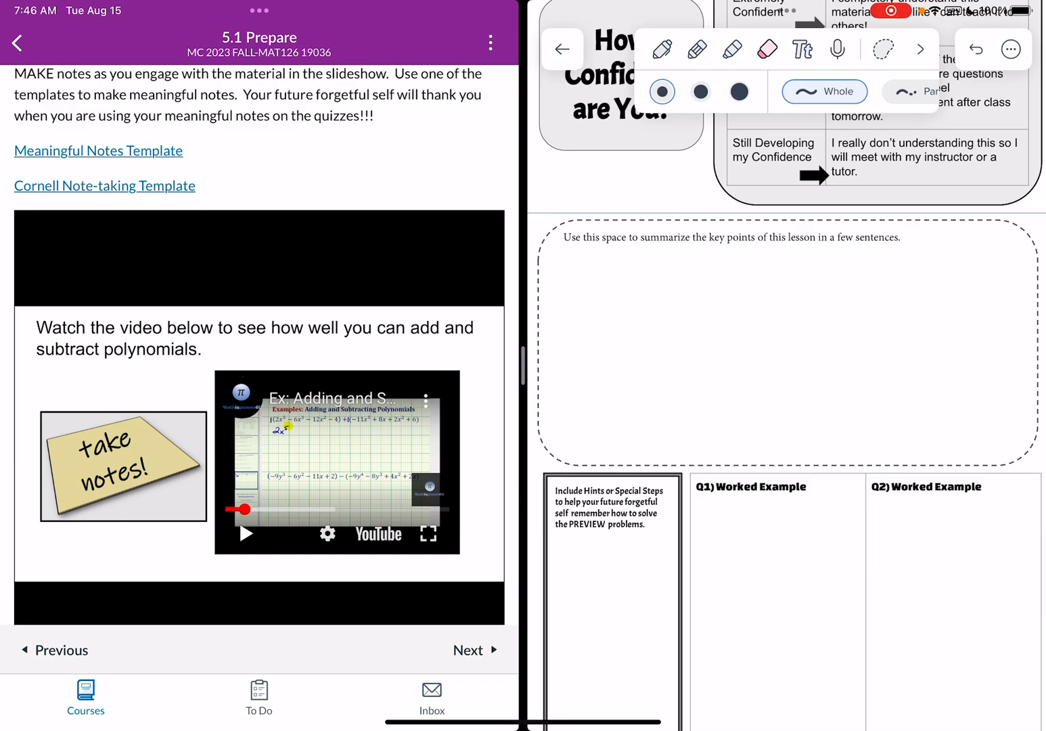
{"action": "scroll", "scroll_direction": "down", "scroll_amount": 3}
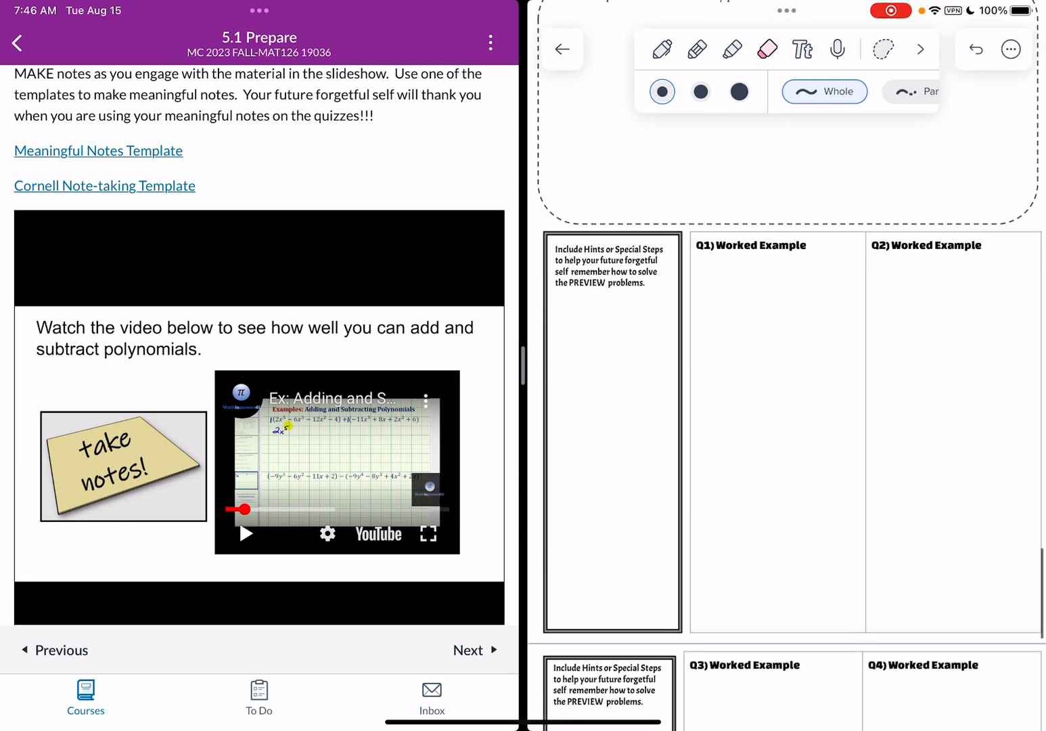
{"action": "scroll", "scroll_direction": "down", "scroll_amount": 3}
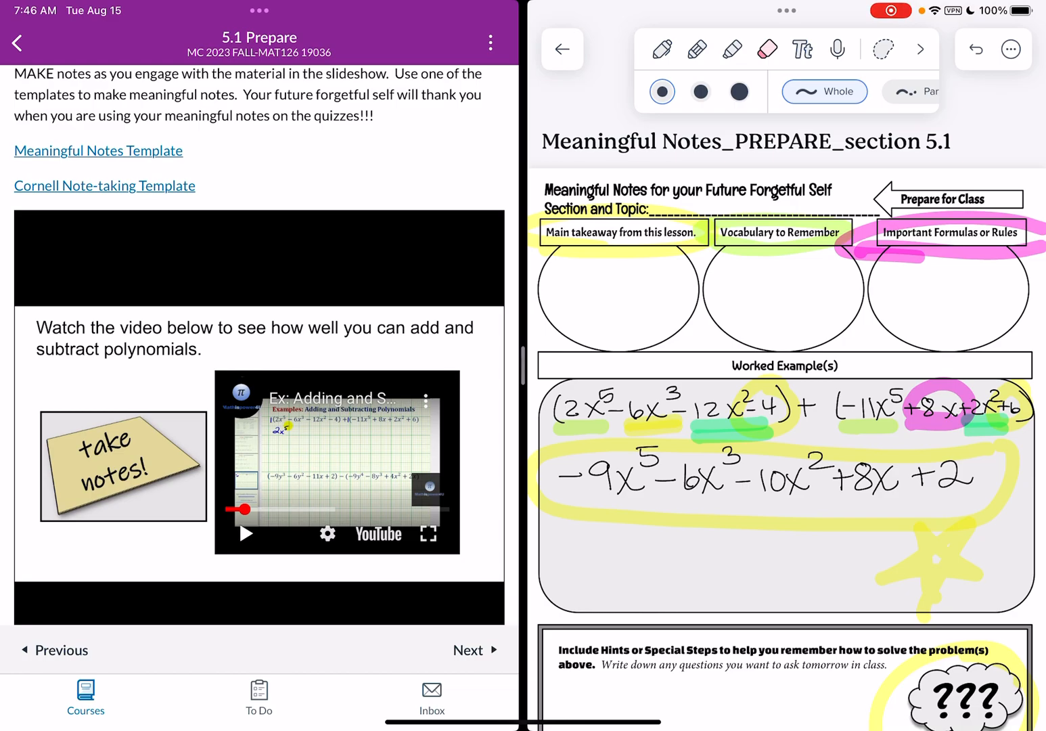
Step: Return to the MAT126 library, close Canvas from Split View, and reopen the saved Meaningful Notes note full screen
{"action": "left_click", "coordinate": [561, 48]}
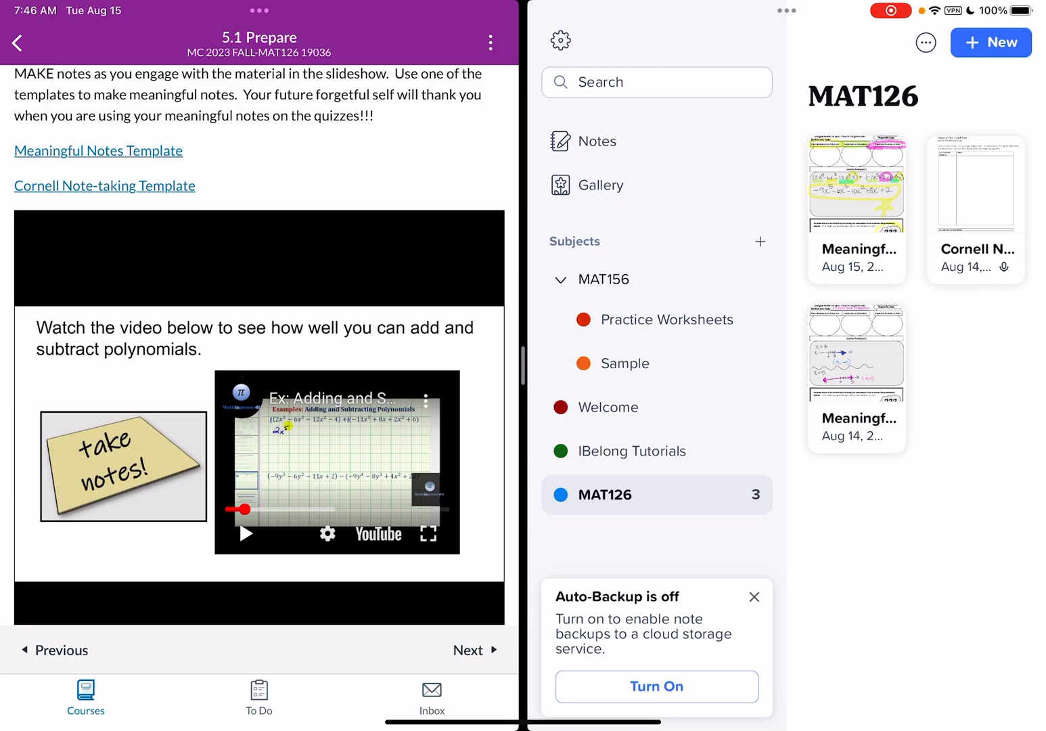
{"action": "left_click", "coordinate": [258, 11]}
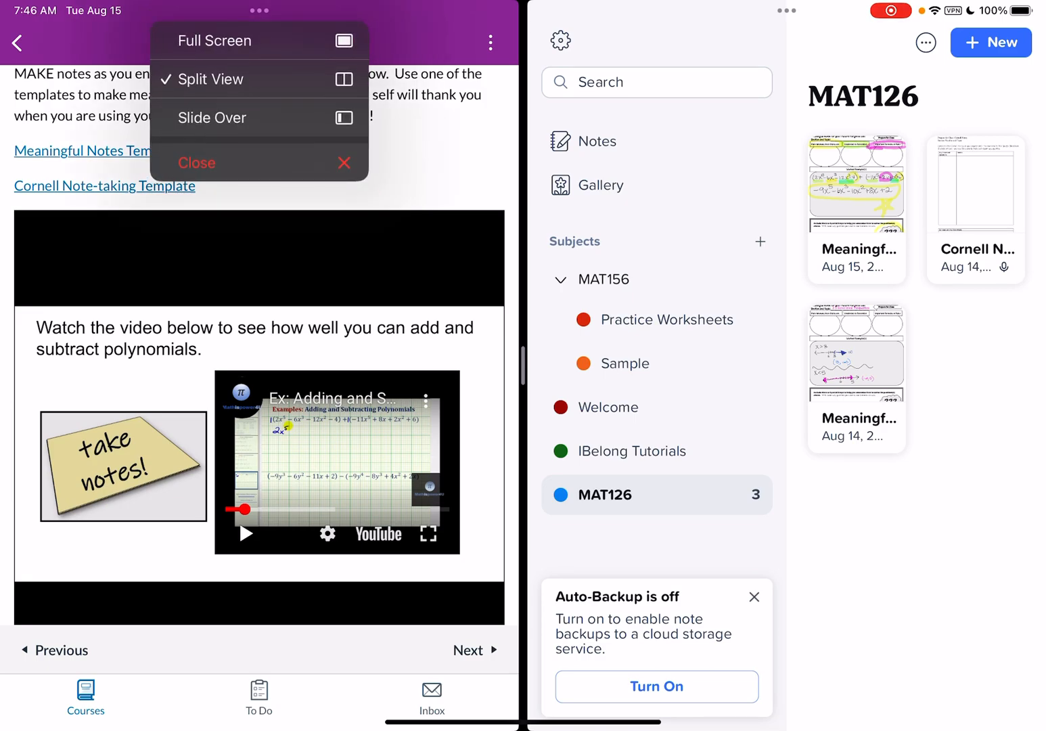
{"action": "left_click", "coordinate": [215, 41]}
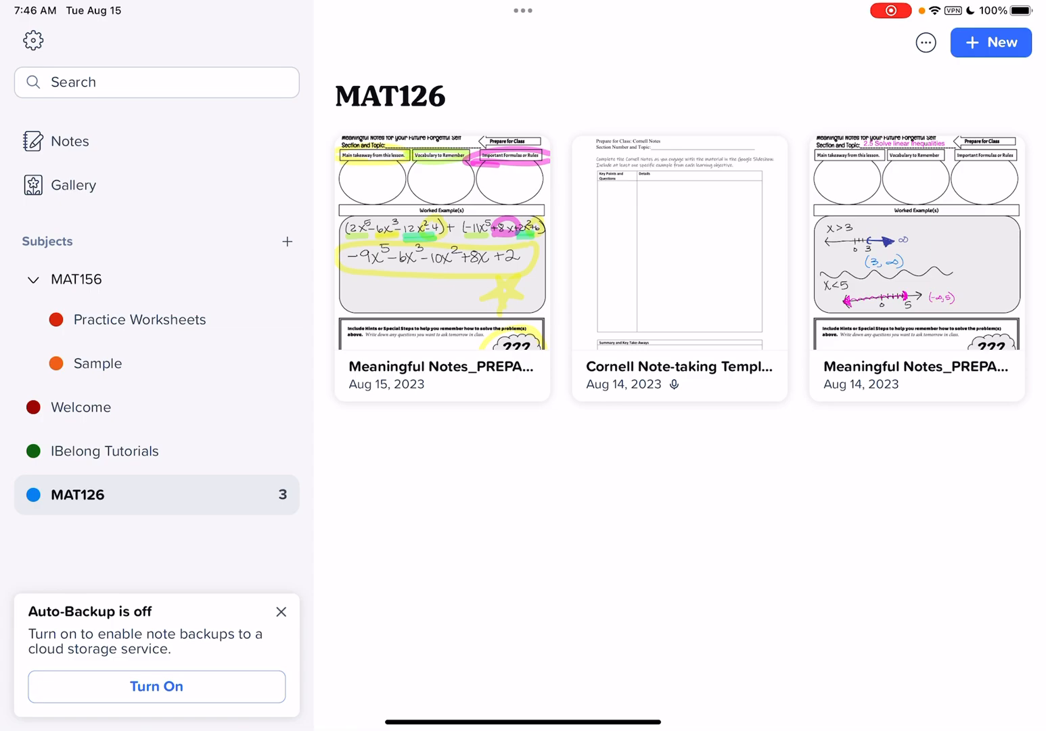
{"action": "left_click", "coordinate": [442, 246]}
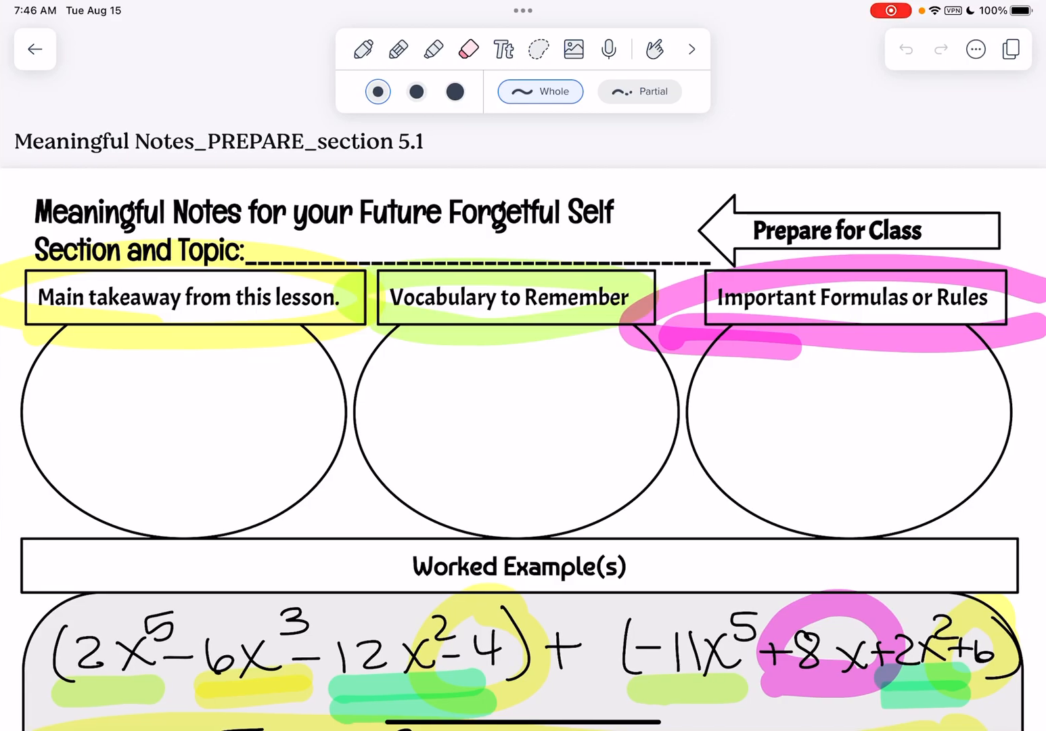
Step: Scroll down through the note's later pages, then back up to page 1's highlighted worked example
{"action": "scroll", "scroll_direction": "down", "scroll_amount": 3}
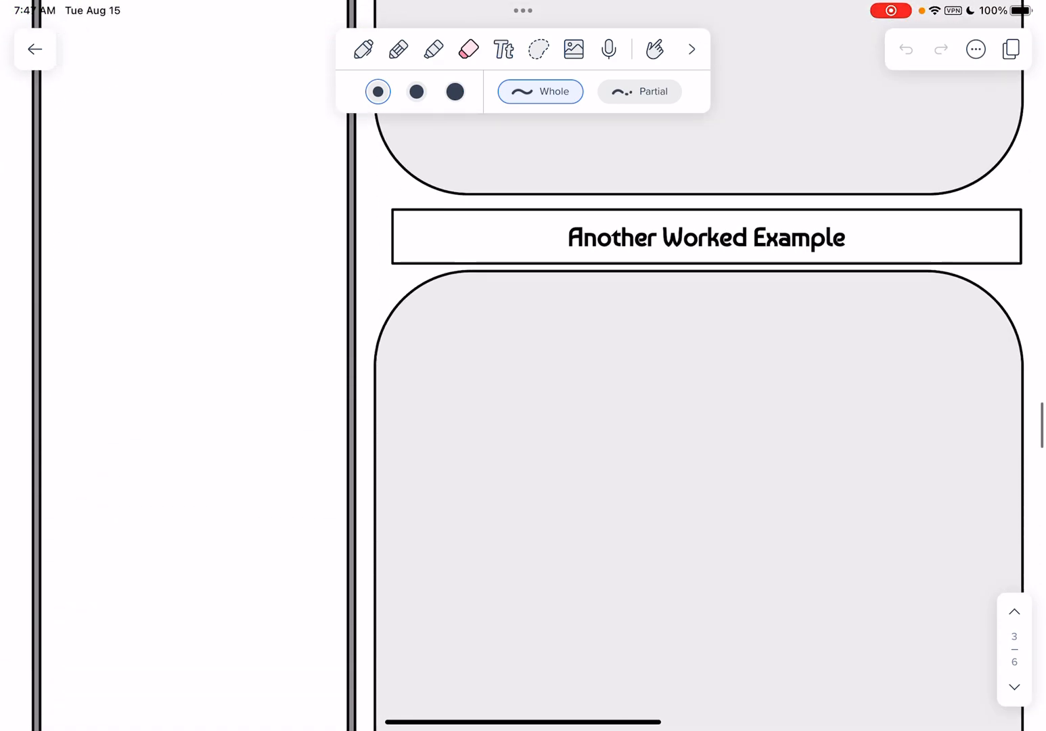
{"action": "scroll", "scroll_direction": "up", "scroll_amount": 3}
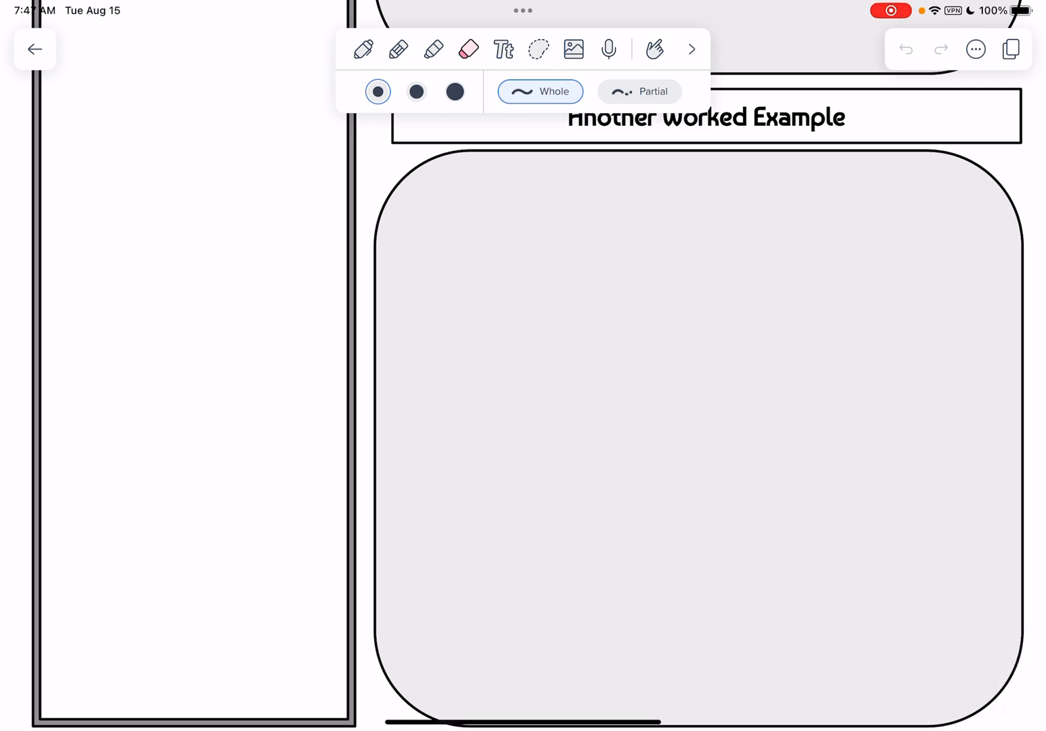
{"action": "scroll", "scroll_direction": "up", "scroll_amount": 3}
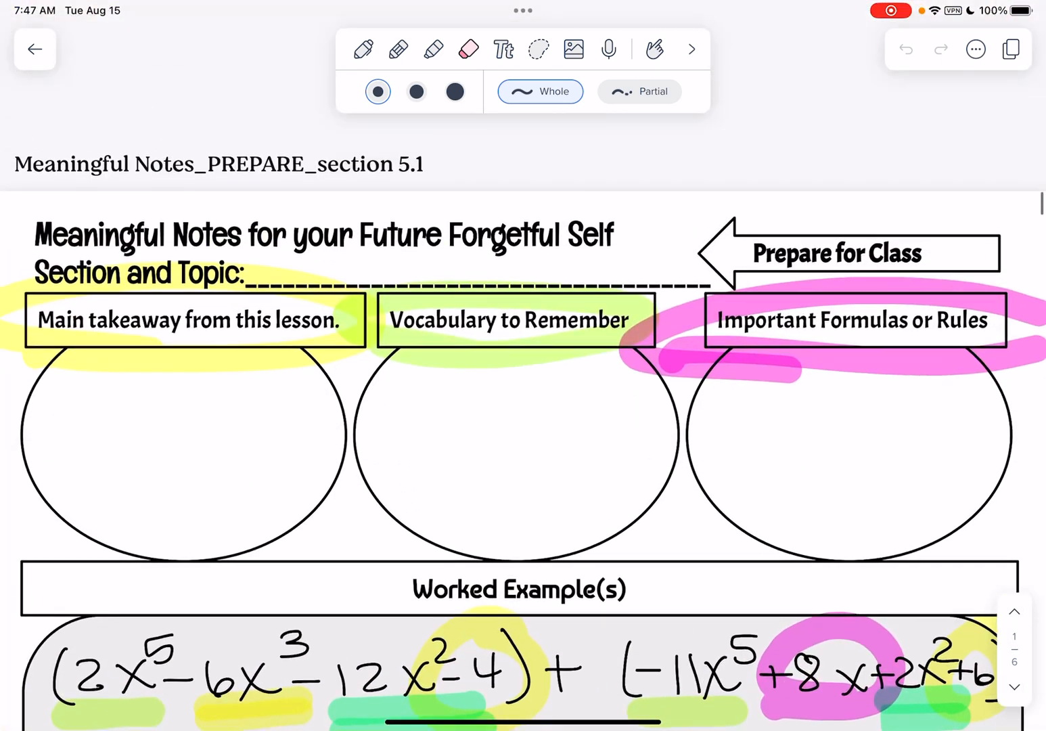